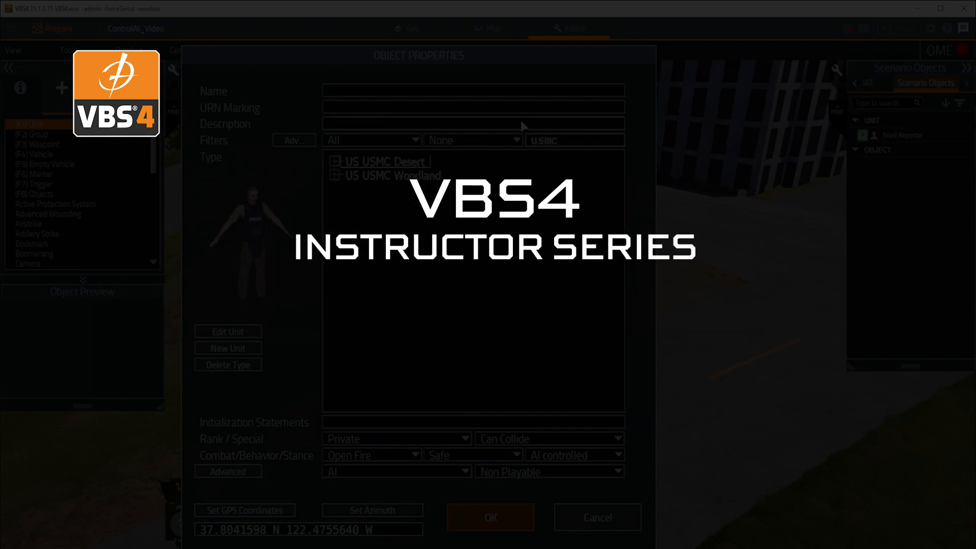
Step: Expand the US USMC Desert unit types and pick a unit in VBS4
click(338, 161)
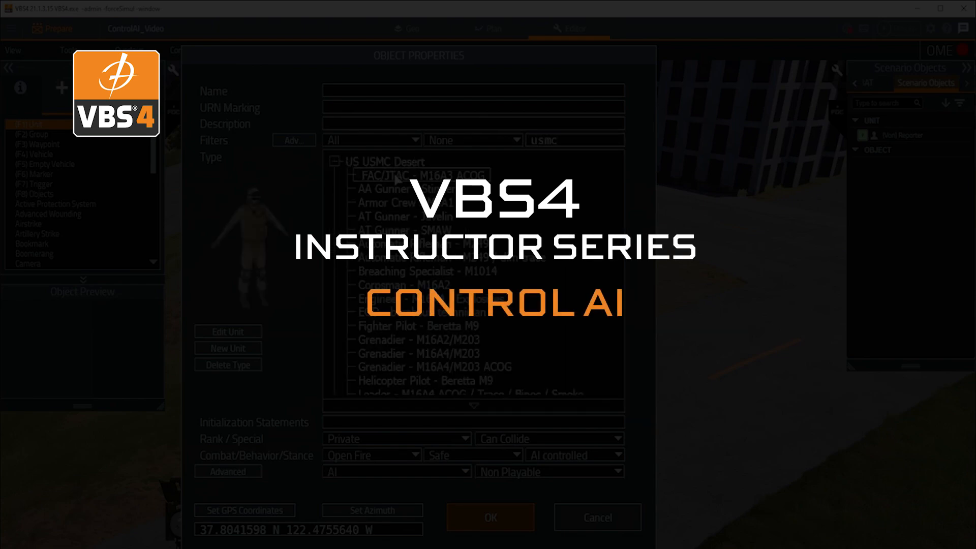
click(396, 471)
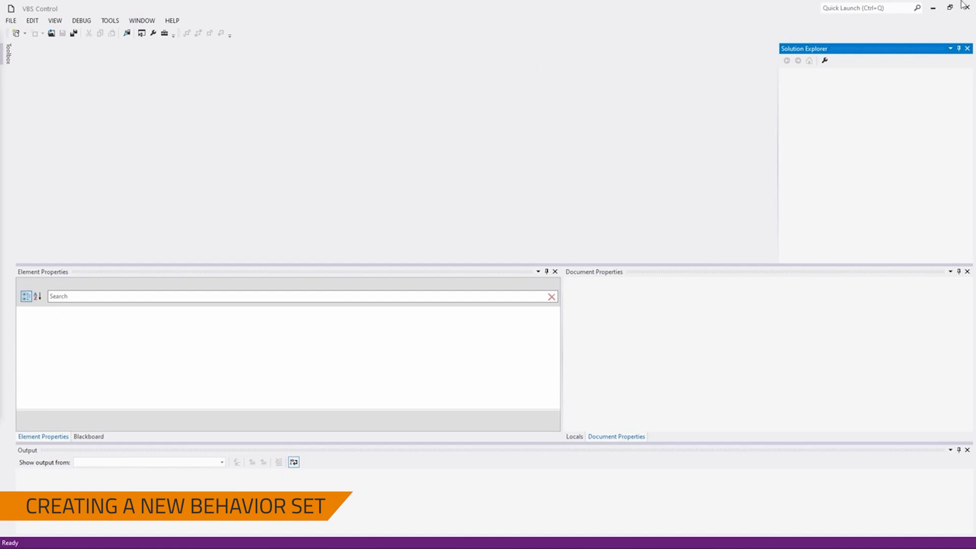
mouse_move(208, 132)
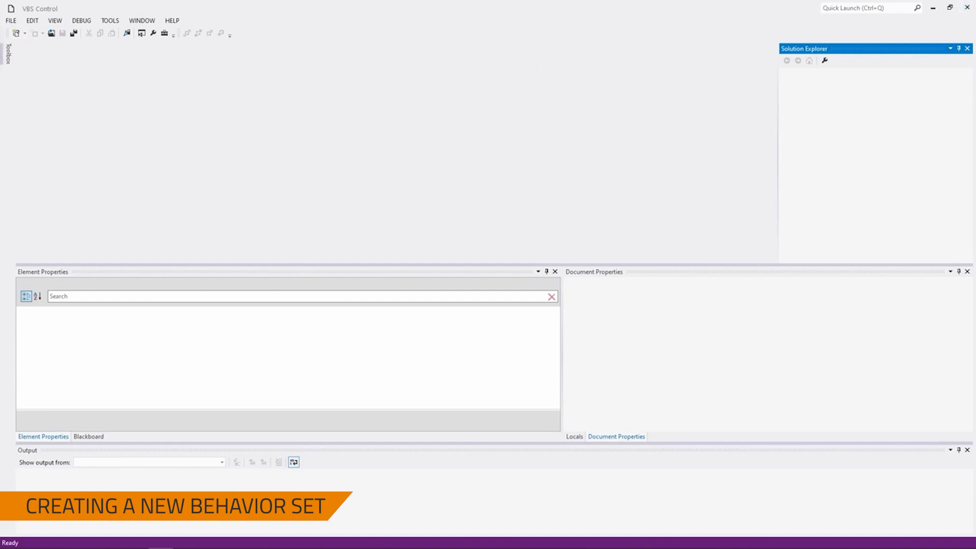
Step: Create a new Behavior Tree Project named CrossingTheRoad101 via File > New > Project
click(10, 20)
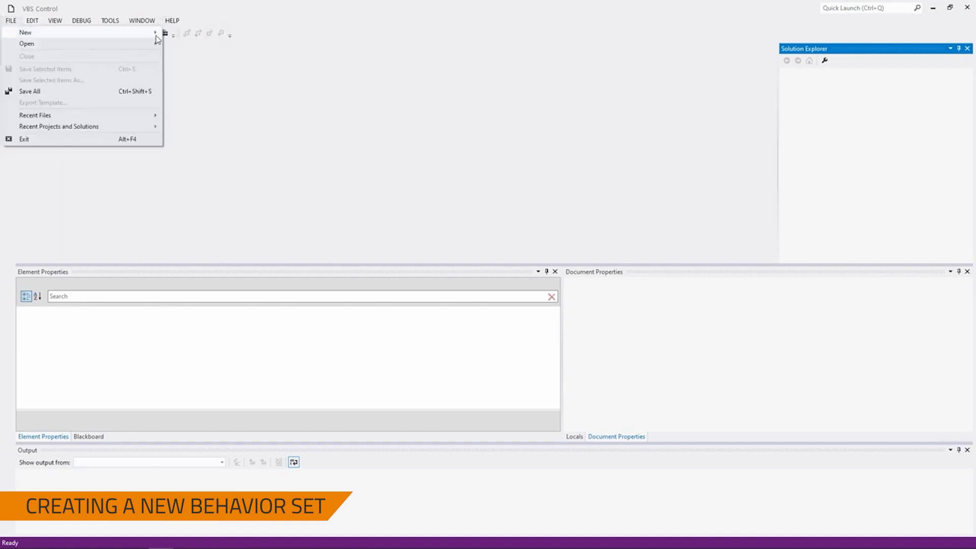
click(25, 31)
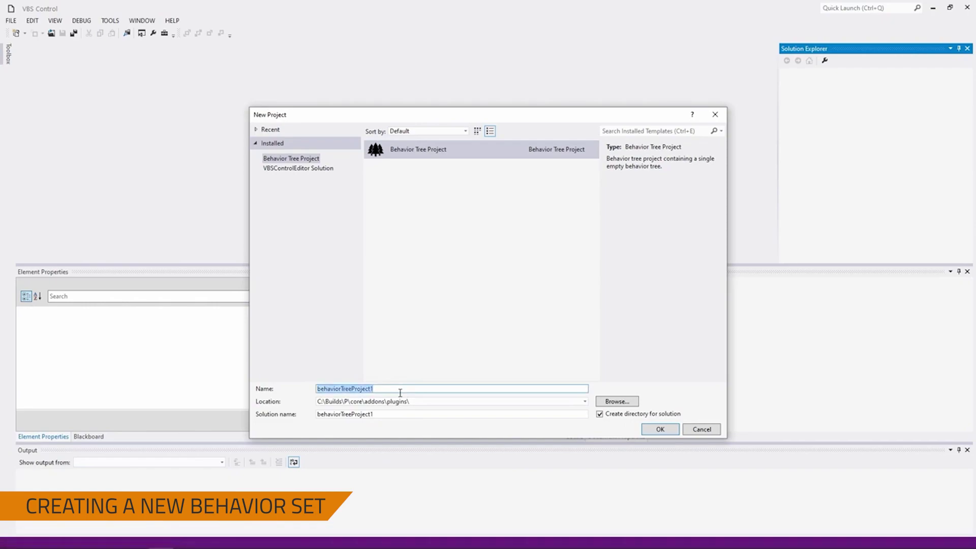
text(CrossingTheRO)
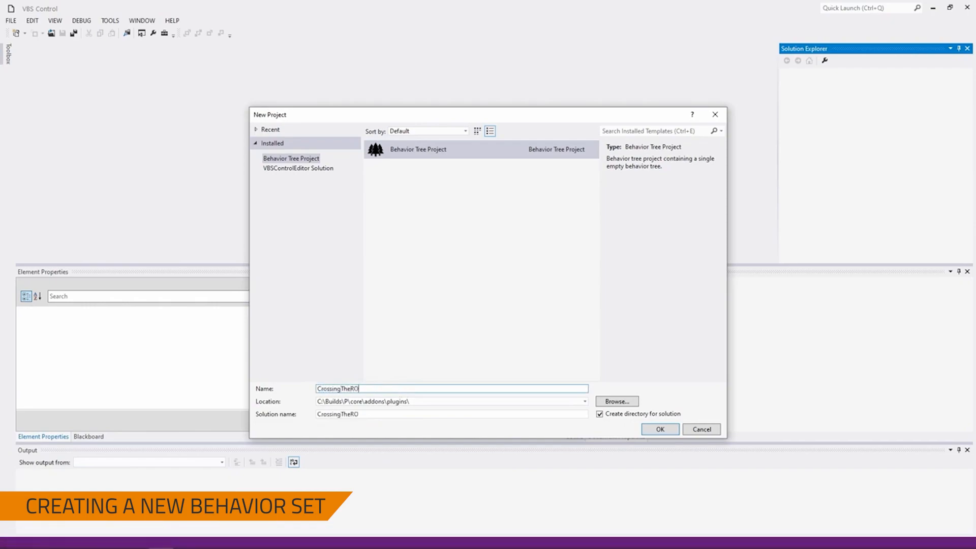
text(ad101)
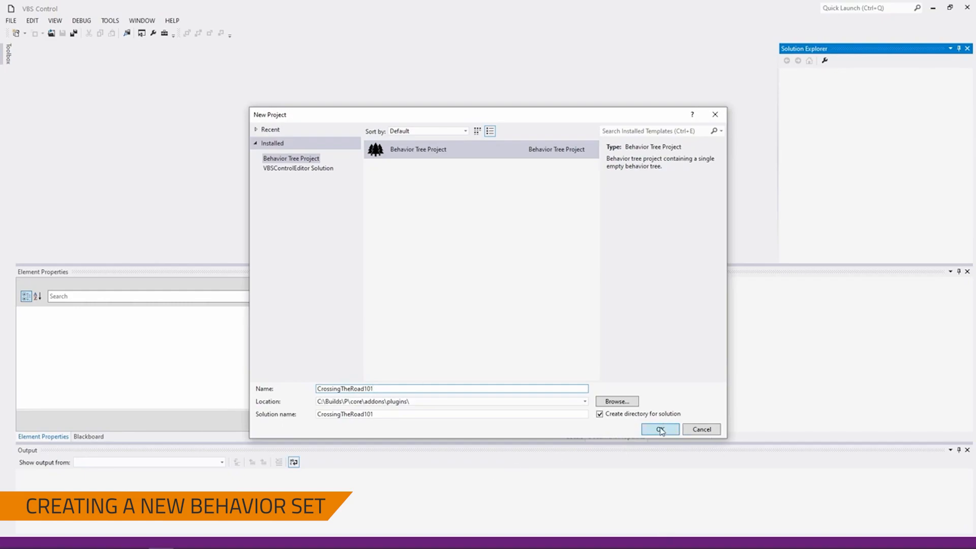
click(659, 428)
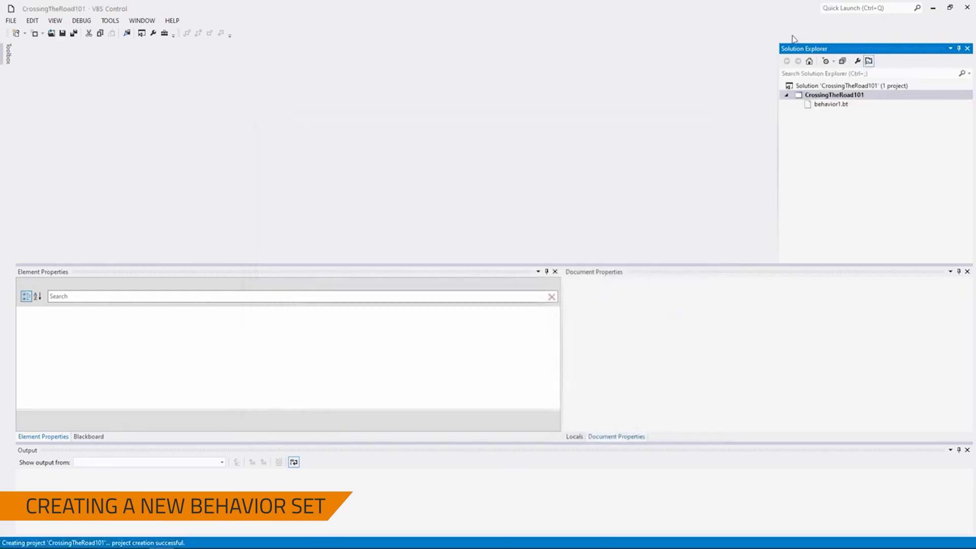
mouse_move(803, 30)
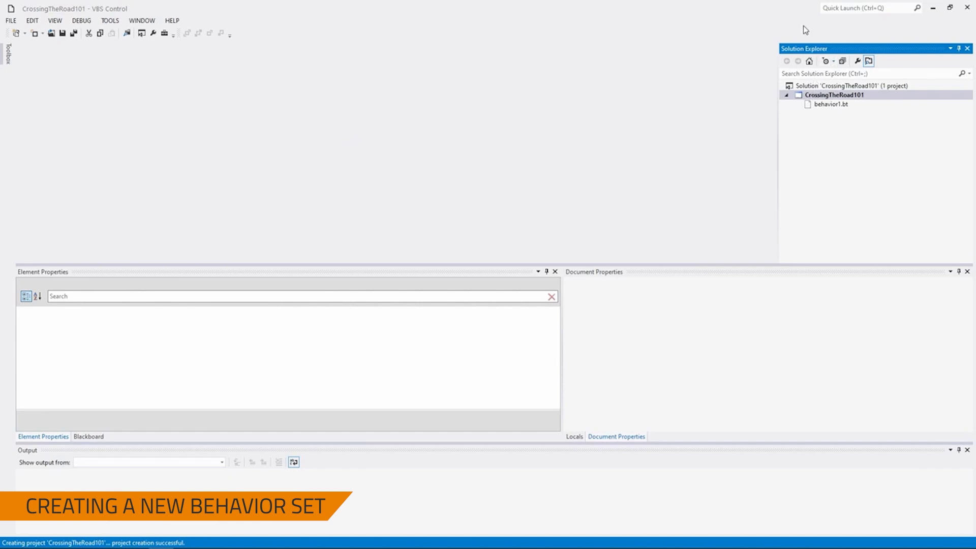
mouse_move(844, 104)
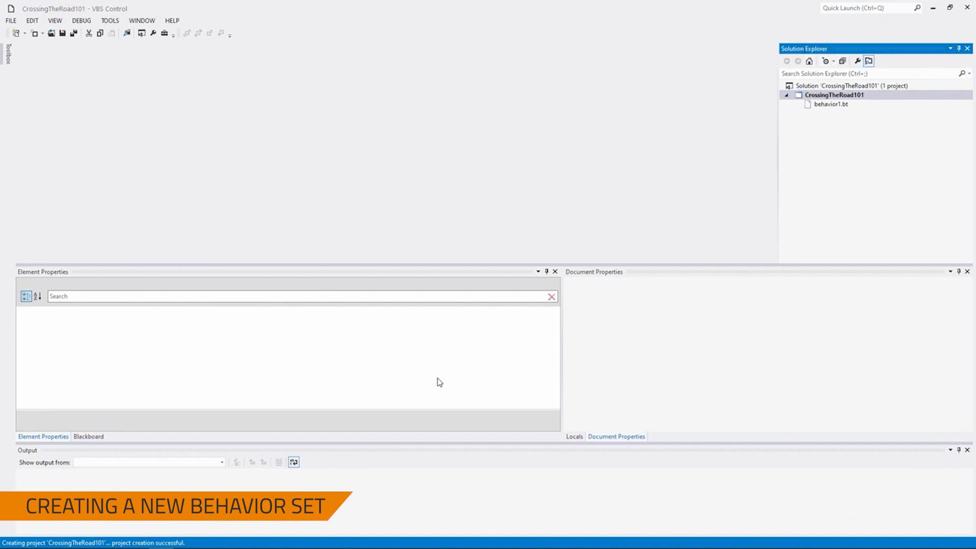
mouse_move(622, 350)
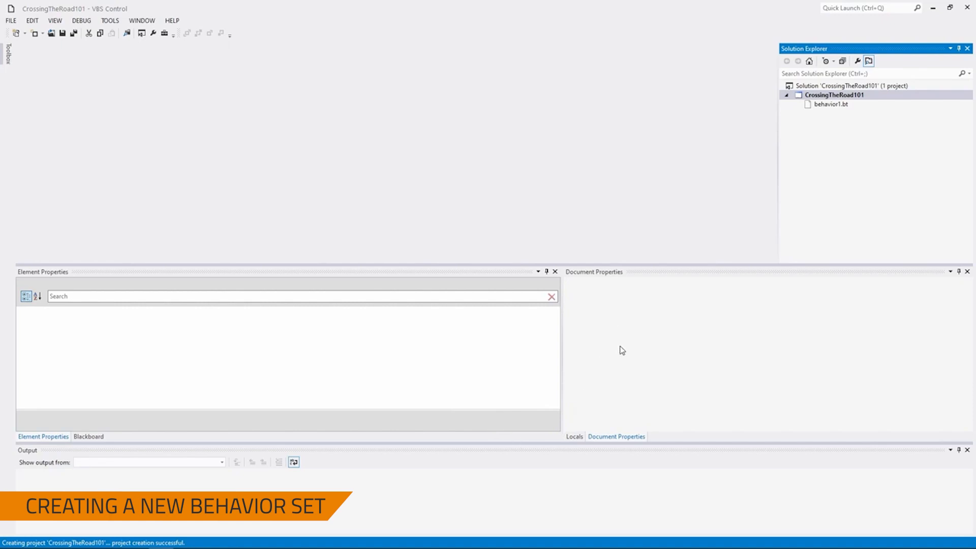
mouse_move(144, 279)
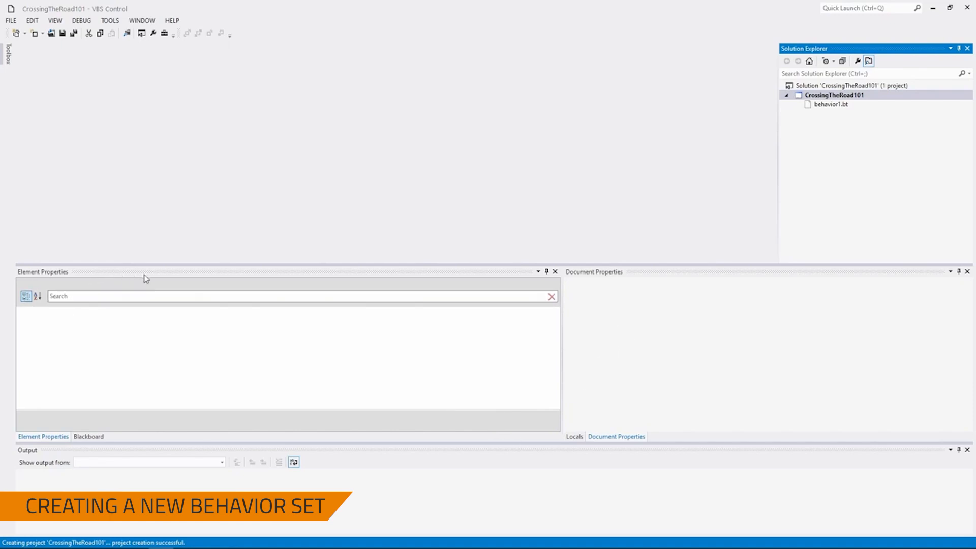
mouse_move(72, 105)
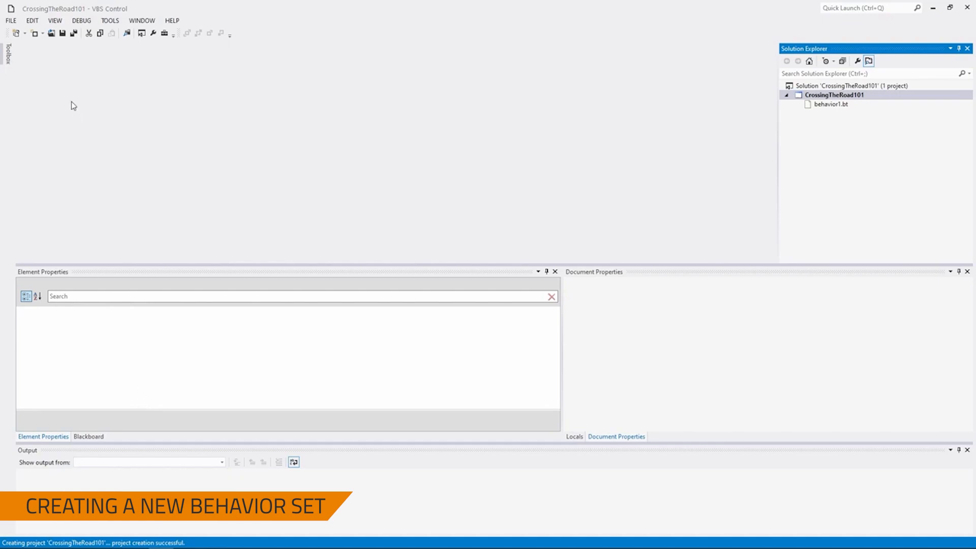
click(55, 20)
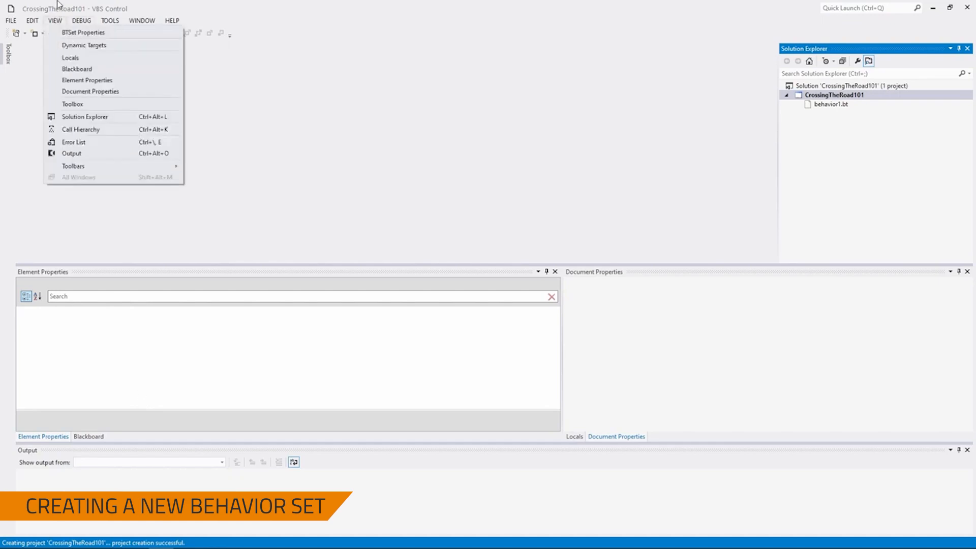
mouse_move(87, 79)
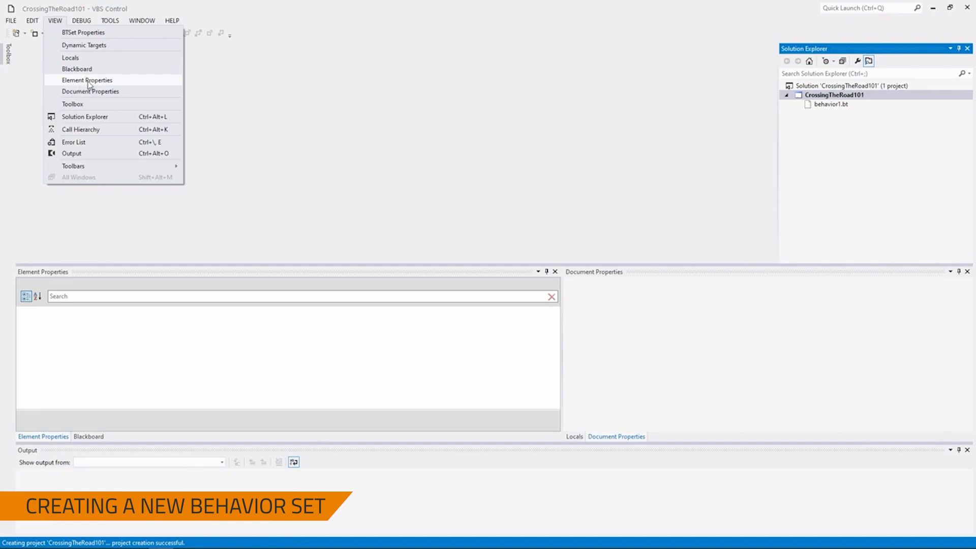
mouse_move(117, 81)
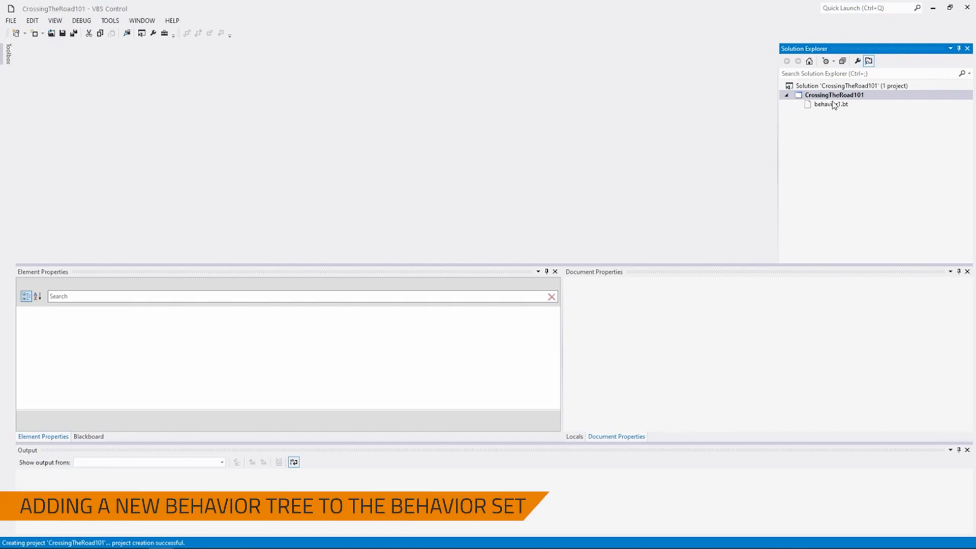
Step: Rename behavior1.bt to MoveToLocation.bt, open it and select the Move node on the canvas
click(831, 104)
text(MoveToLocation)
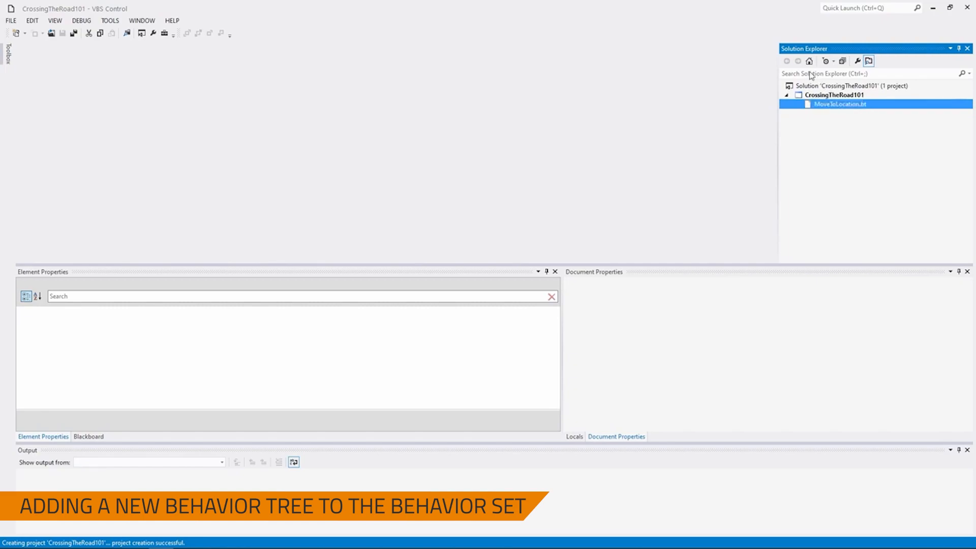
double_click(838, 104)
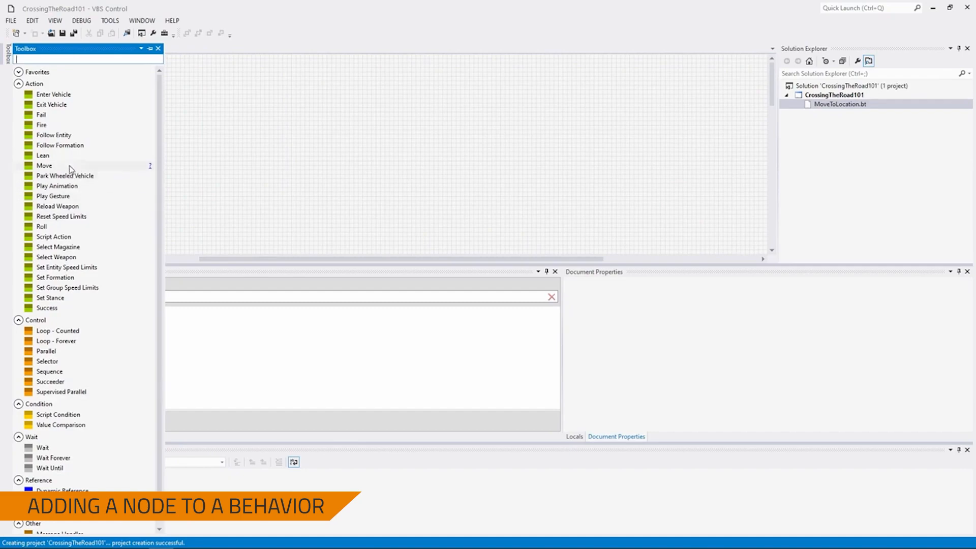
click(18, 83)
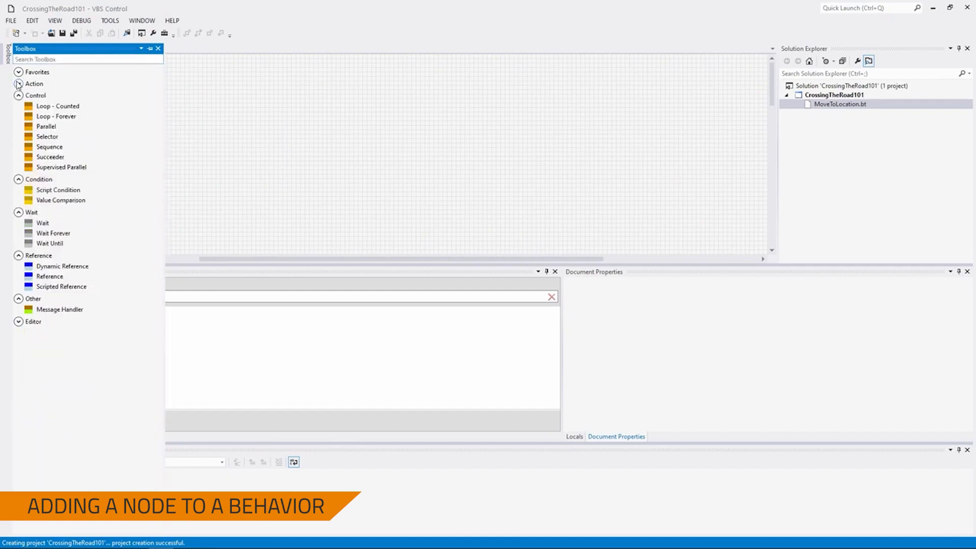
click(19, 85)
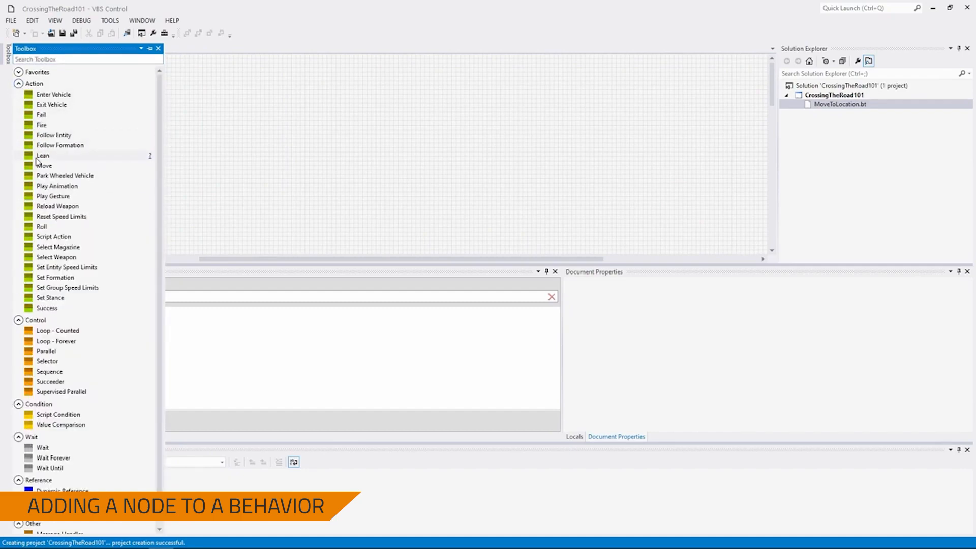
mouse_move(59, 165)
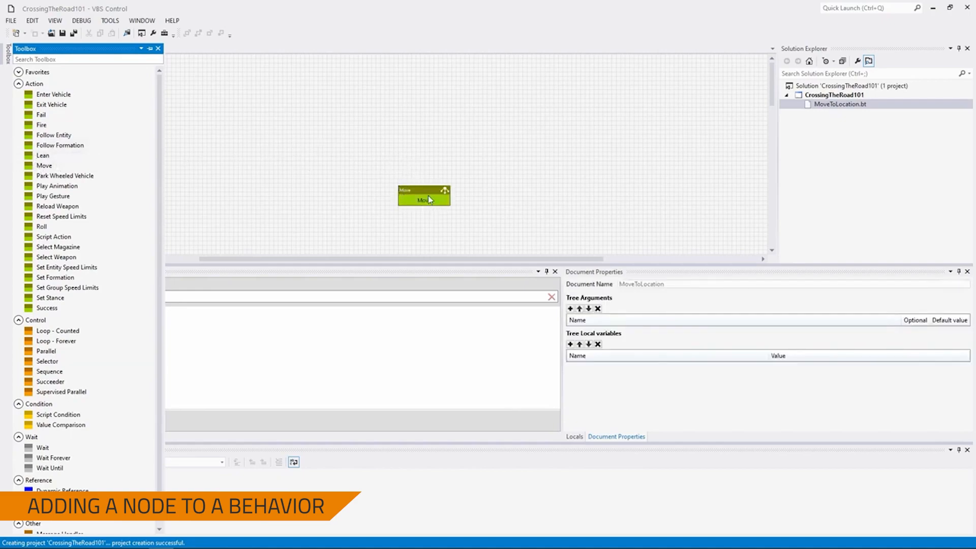
click(423, 199)
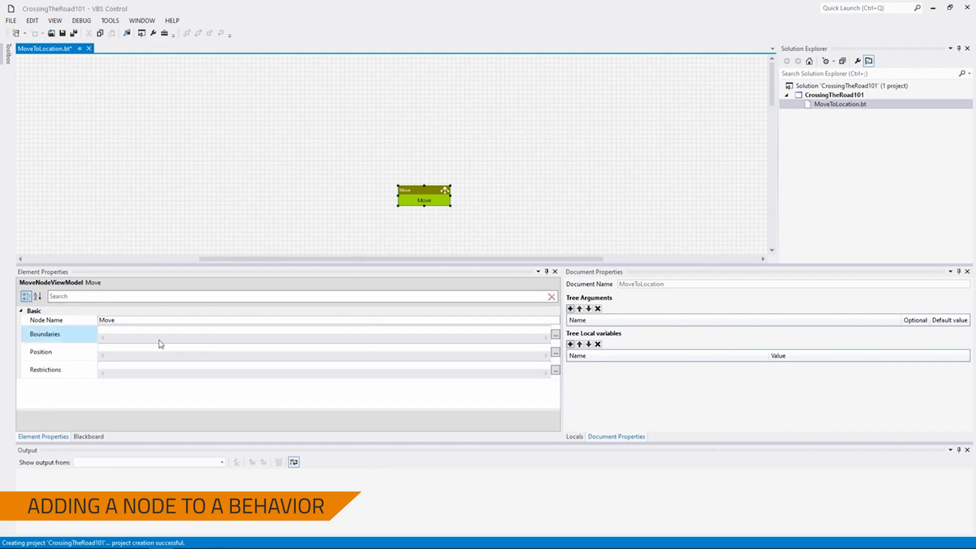
Step: Set the Move node's Position to bb.MoveTo and save the project with Save All
click(41, 353)
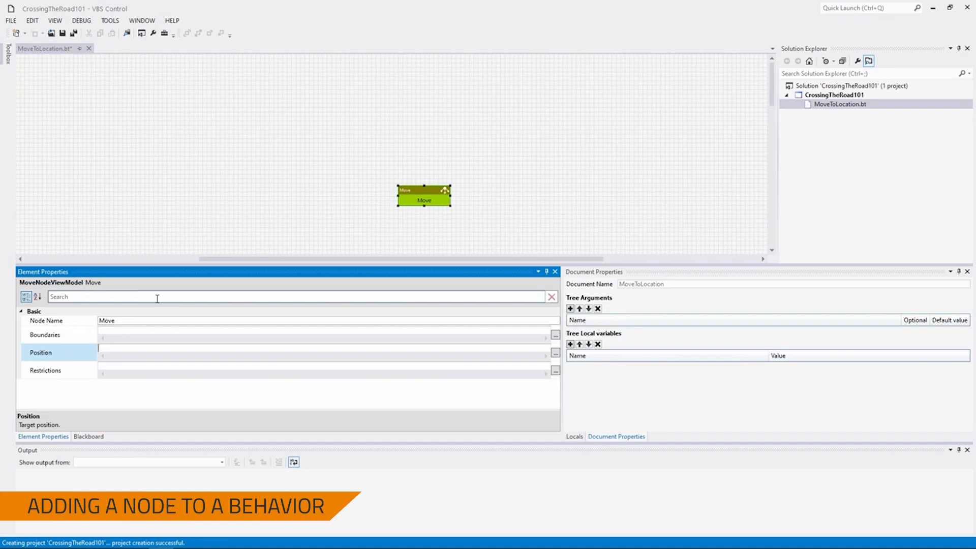
text(b)
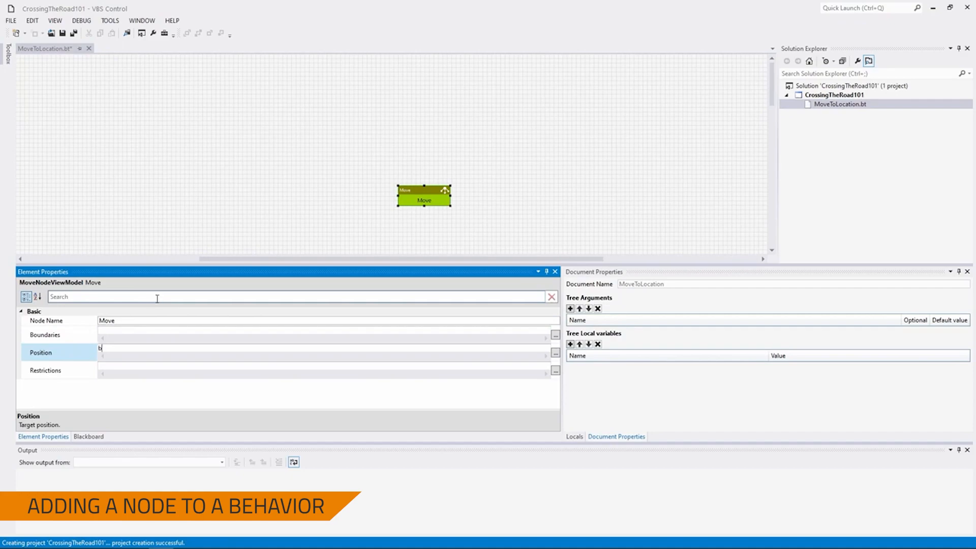
text(b.Move)
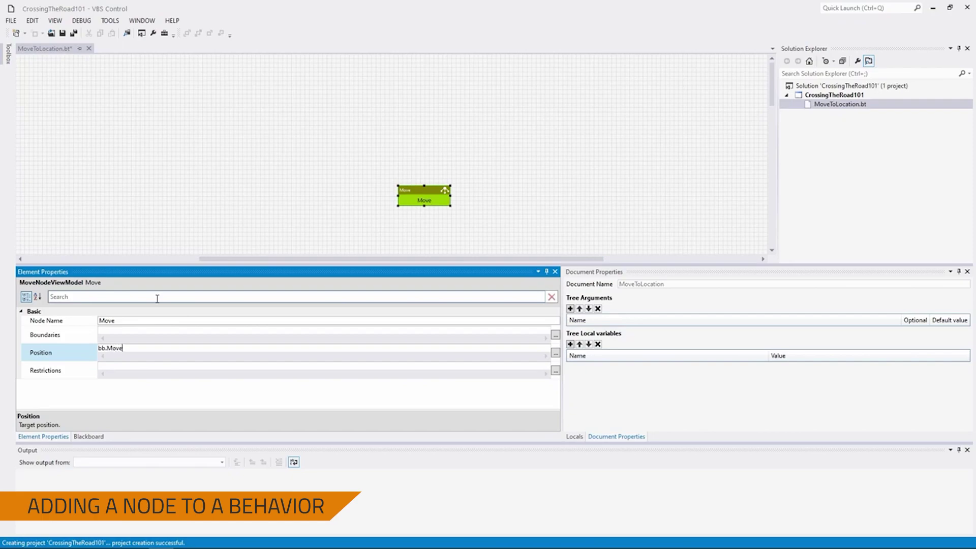
text(To)
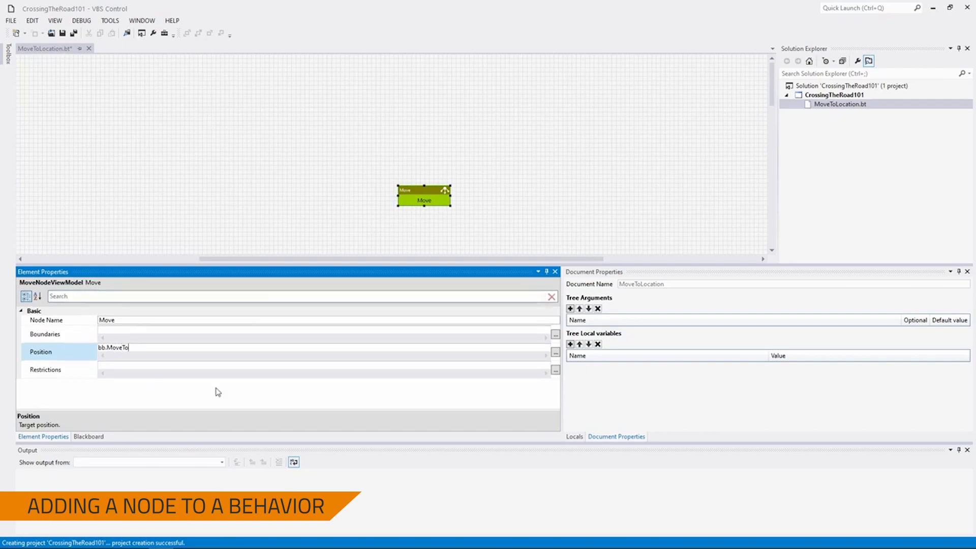
mouse_move(384, 224)
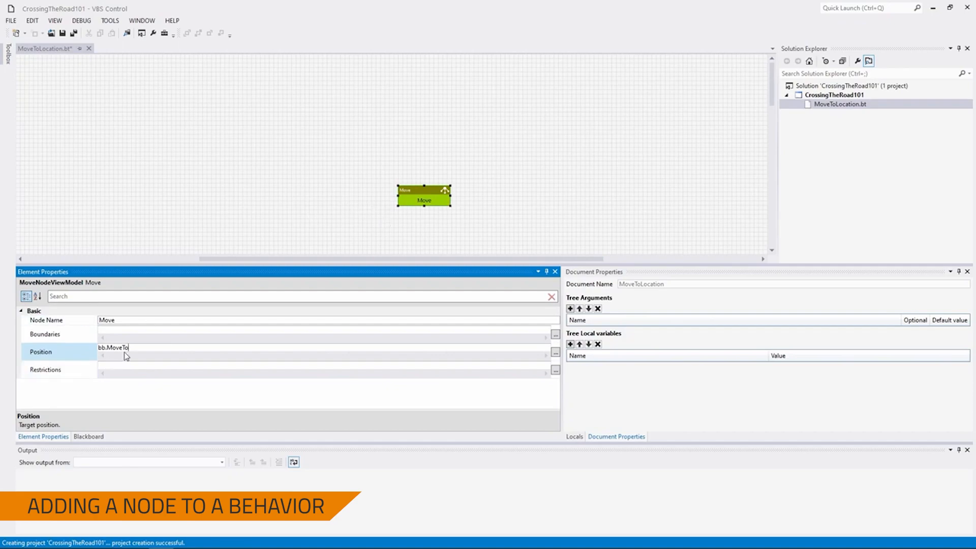
double_click(118, 347)
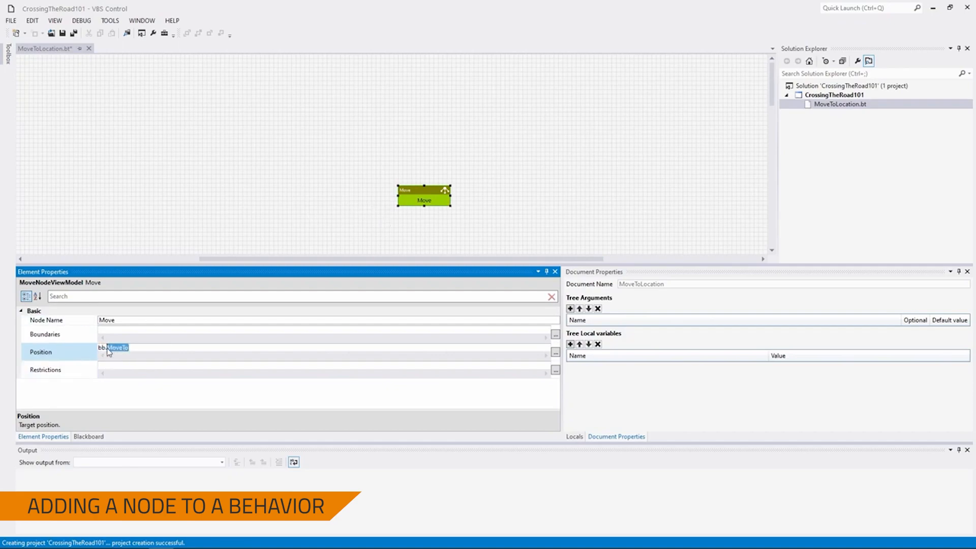
click(6, 50)
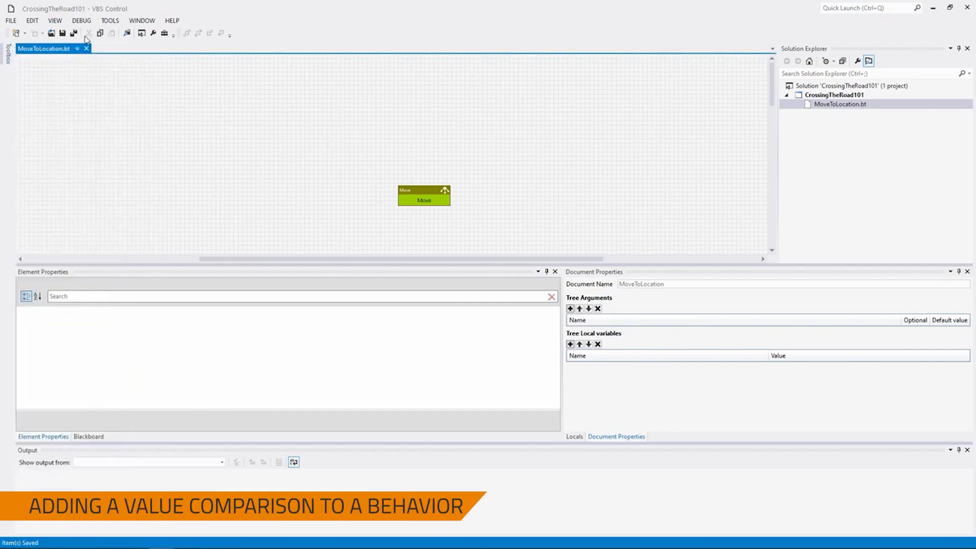
mouse_move(521, 219)
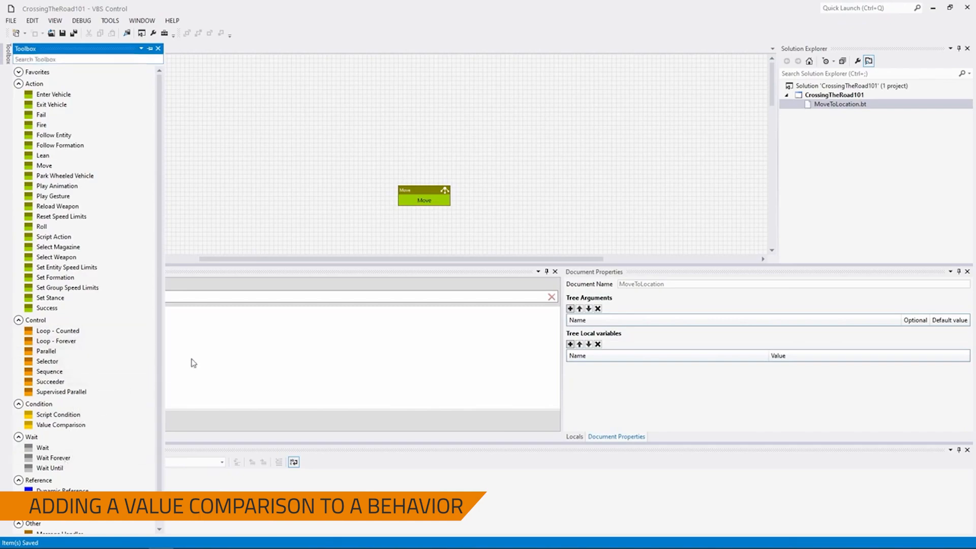
mouse_move(195, 363)
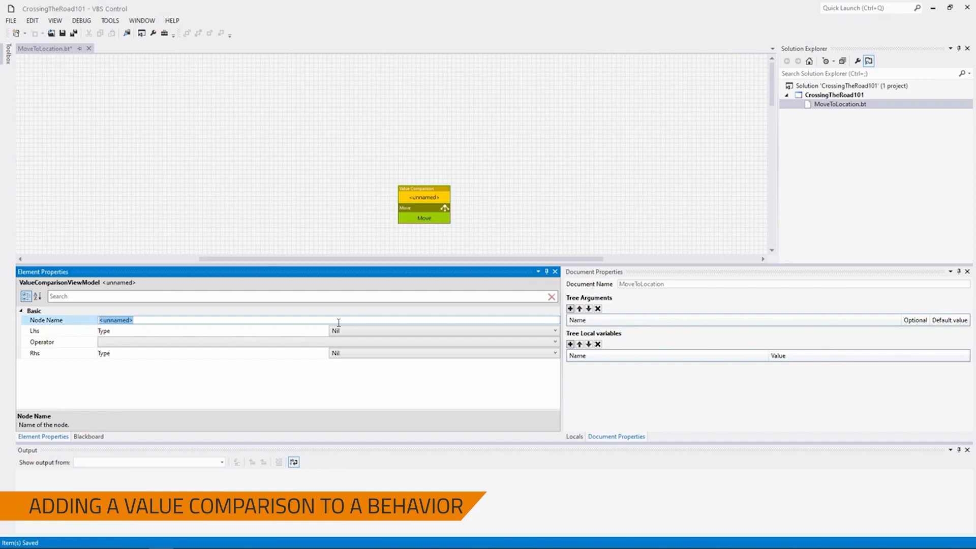
Step: Name the Value Comparison node 'is bb.MoveTo not nil?' and set its Lhs Type to Blackboard
text(is bb.mo)
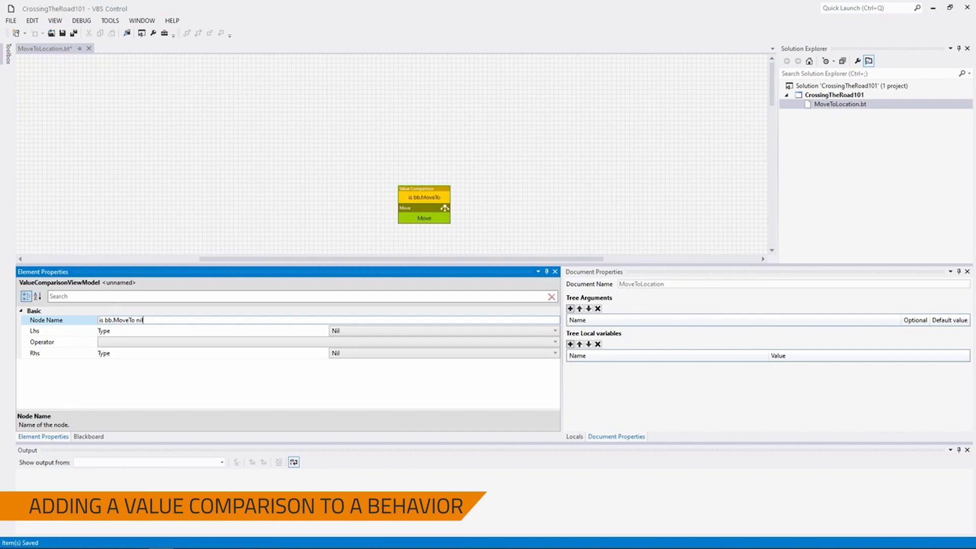
text(?)
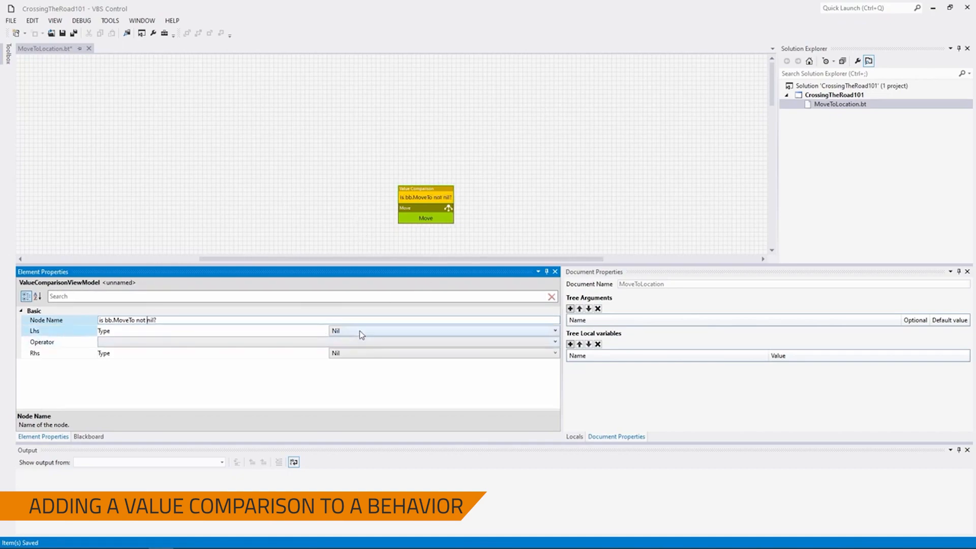
click(551, 331)
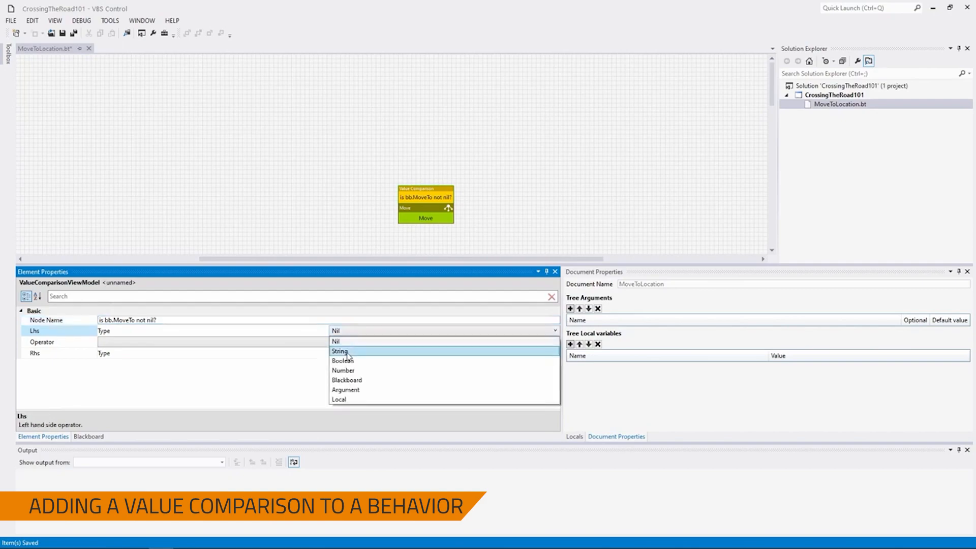
click(345, 380)
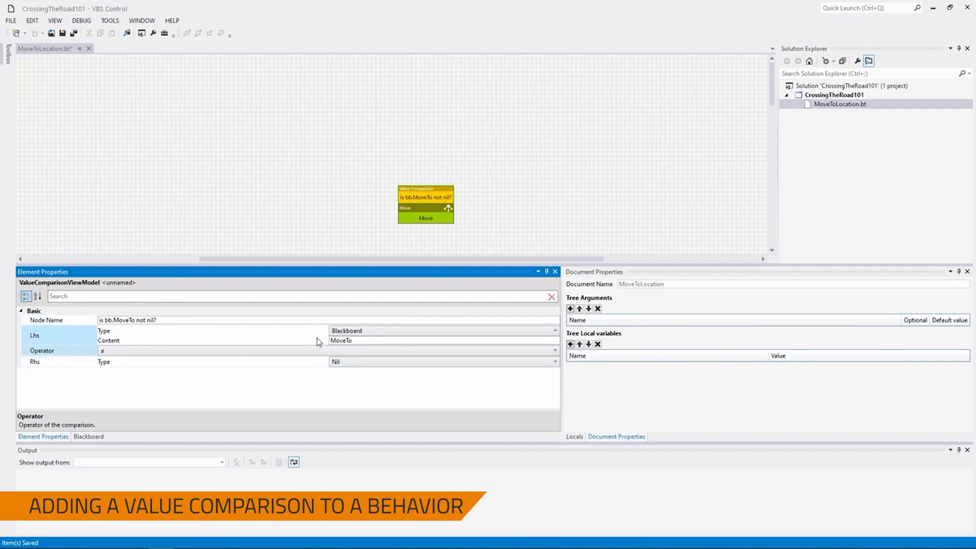
mouse_move(318, 55)
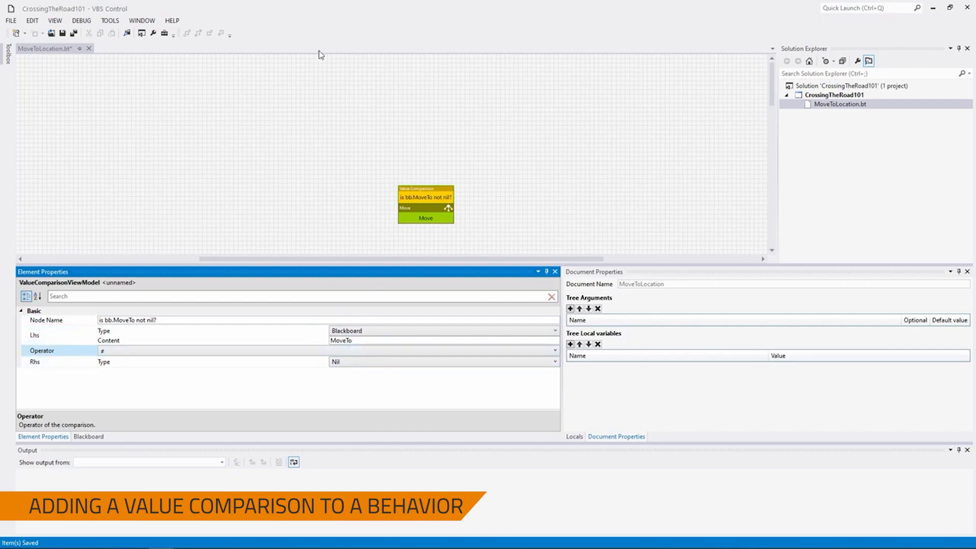
mouse_move(220, 272)
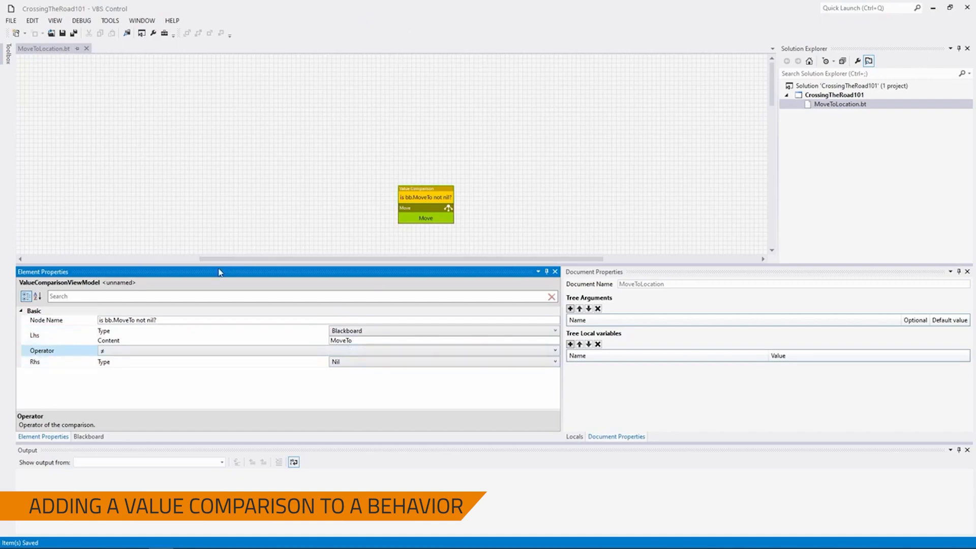
mouse_move(114, 143)
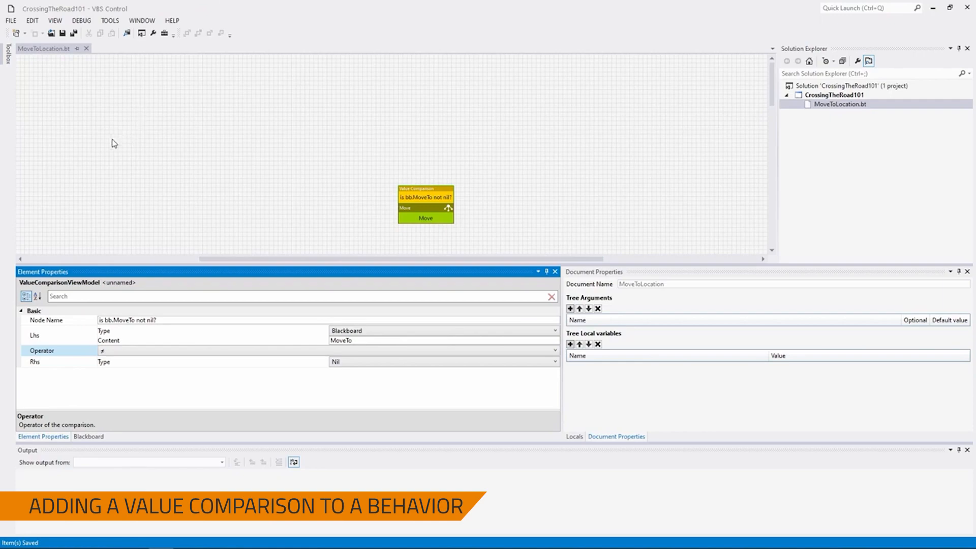
mouse_move(104, 136)
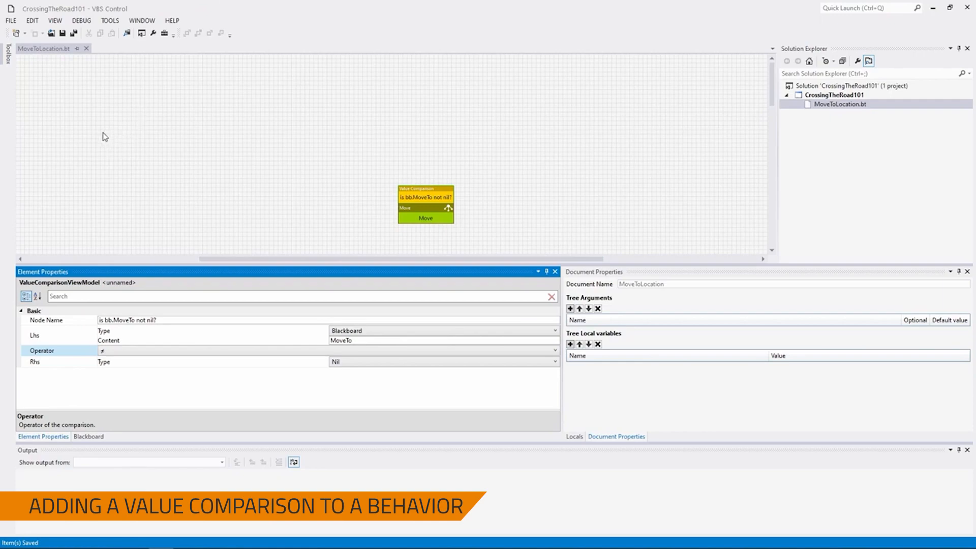
mouse_move(53, 93)
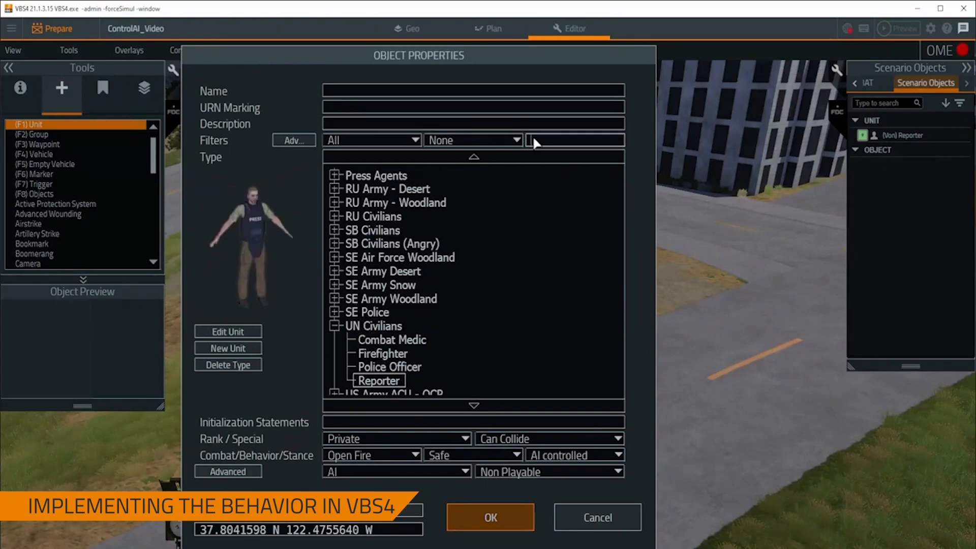
Step: Place a US USMC Desert FAC/JTAC soldier named Kevin driven by Control AI
text(usmc)
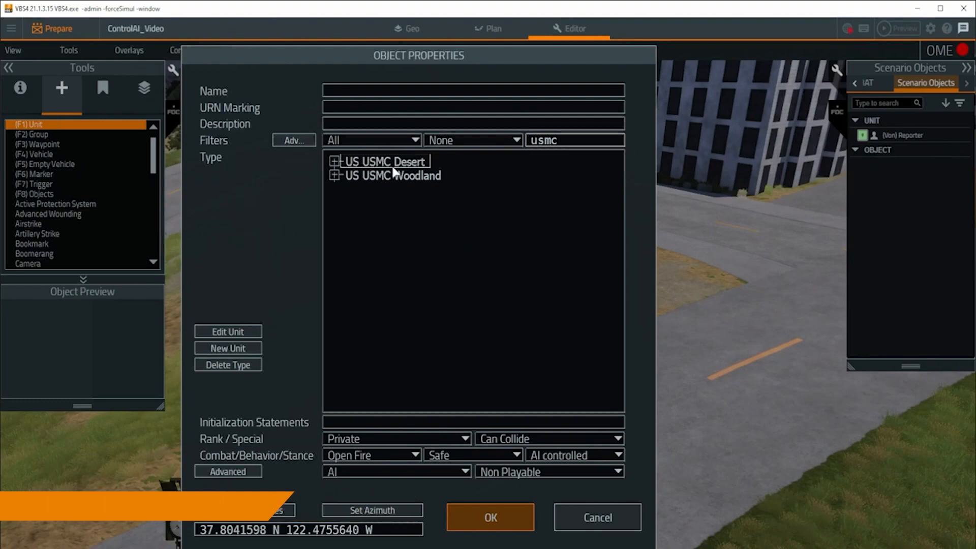
click(334, 161)
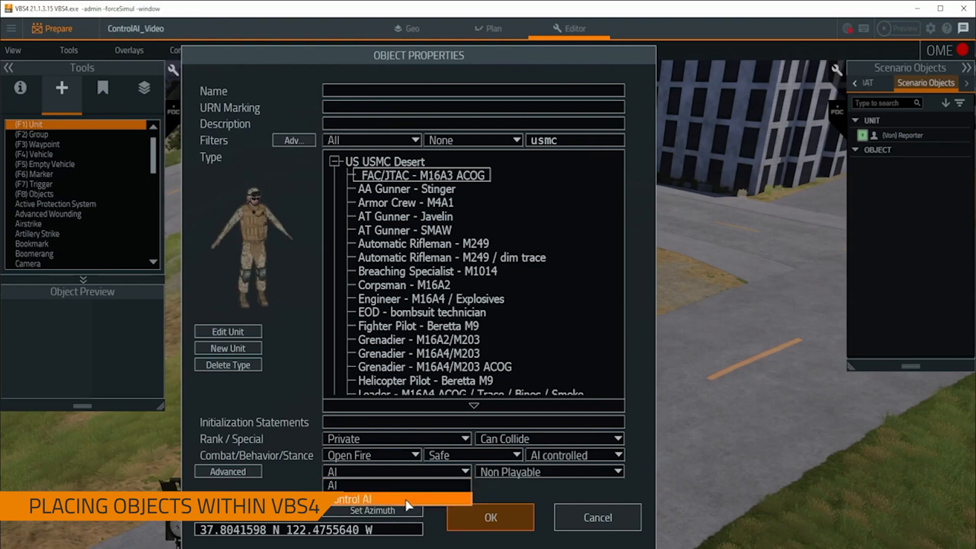
click(352, 499)
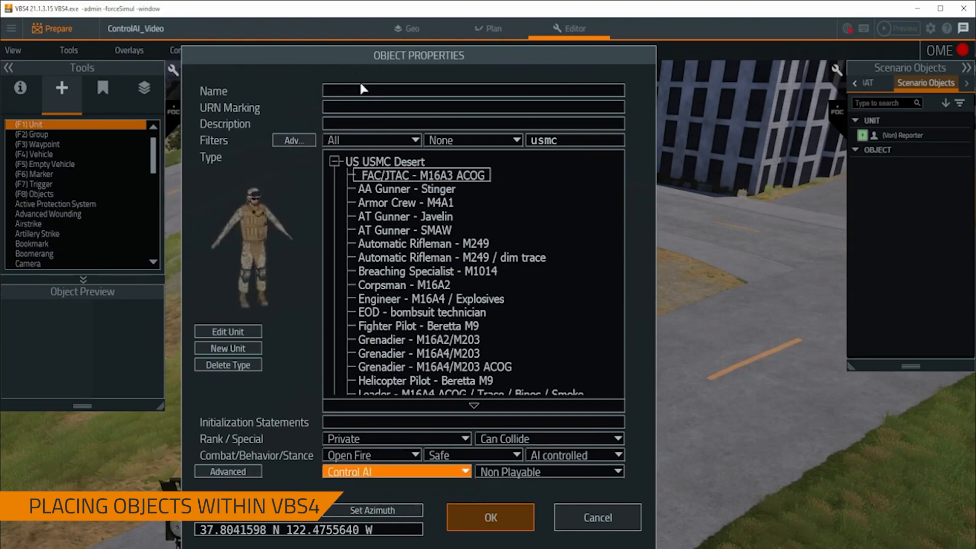
text(Kevin)
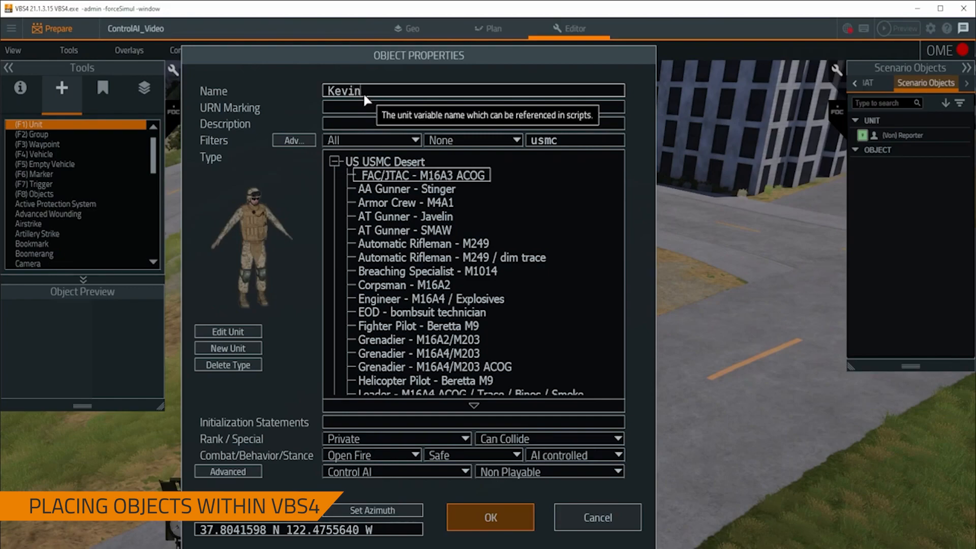
mouse_move(501, 440)
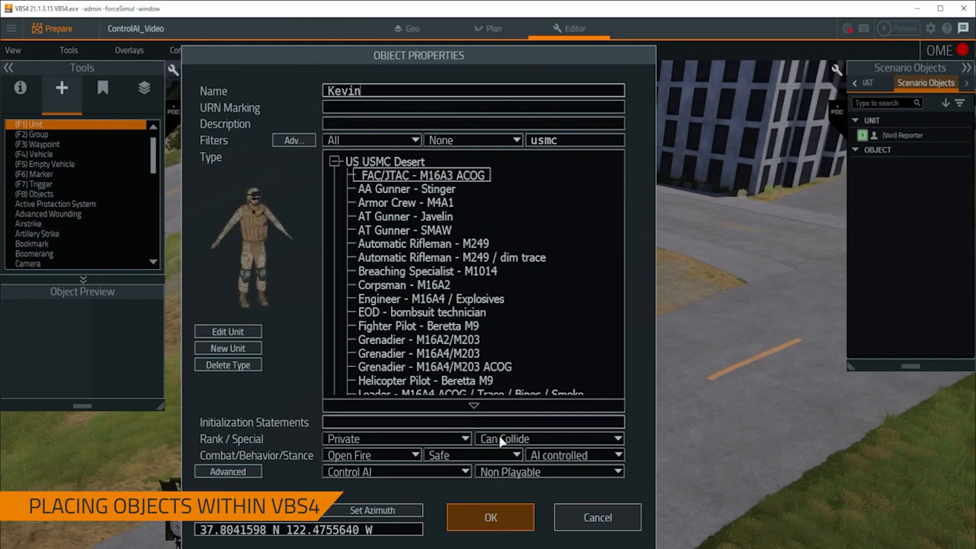
click(490, 516)
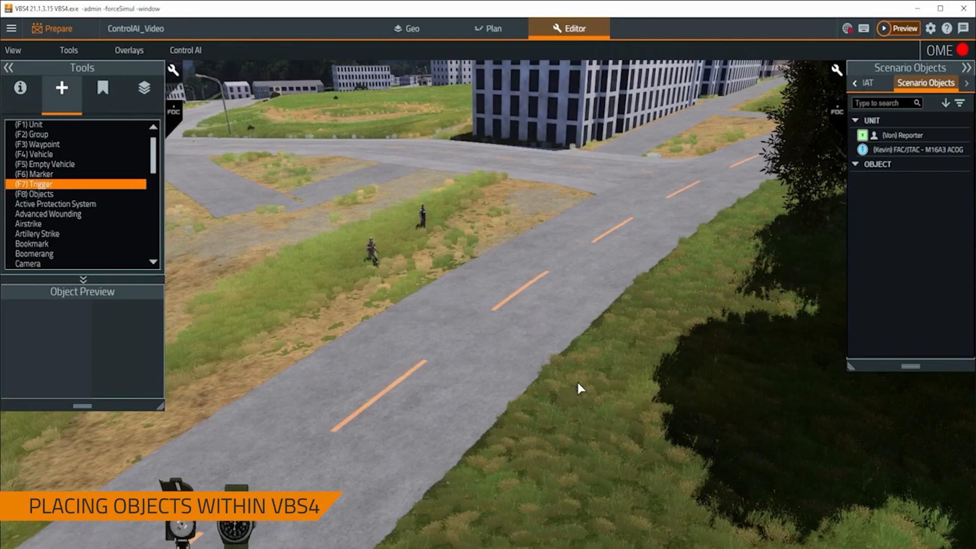
Step: Place a Marker Arrow (blue) object found by filtering objects on 'blue'
click(35, 193)
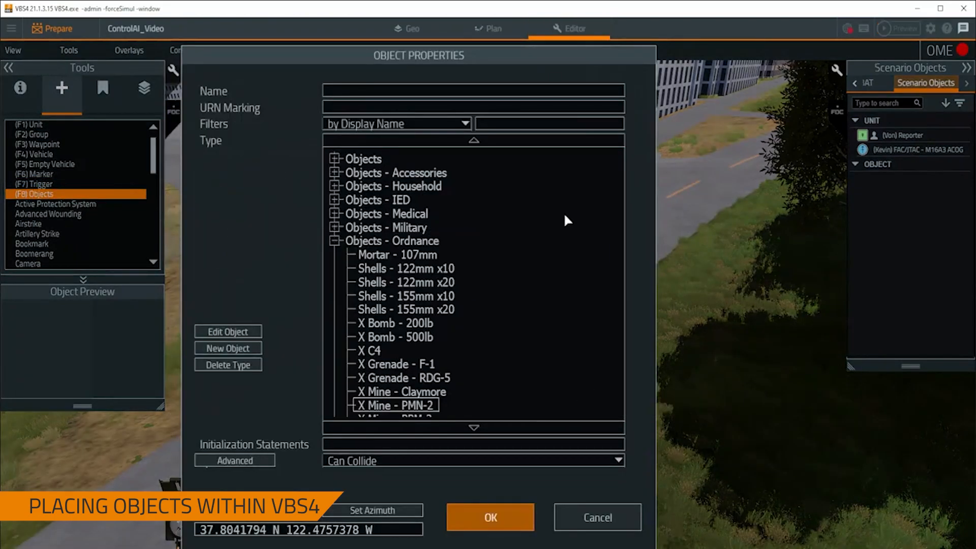
text(blue)
text(AcrossThe)
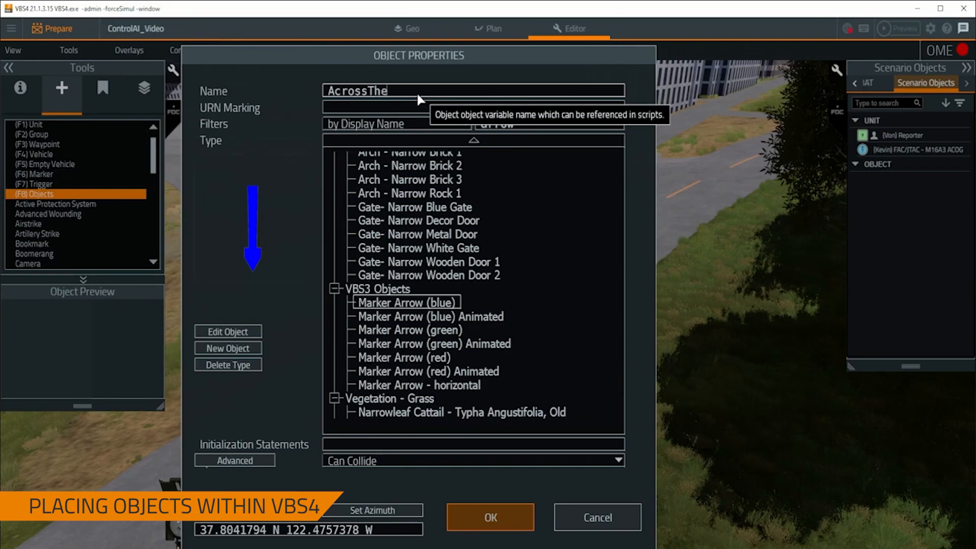
click(490, 517)
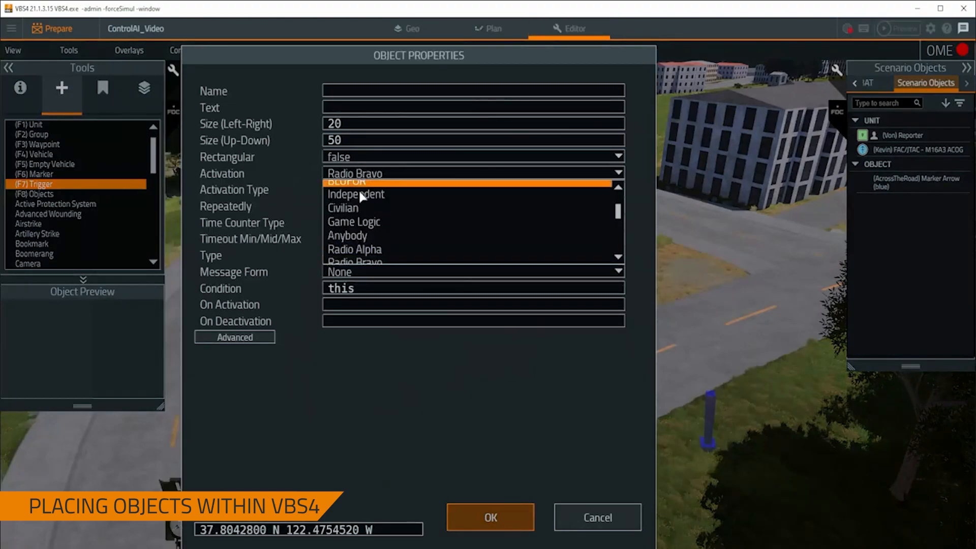
Step: Create a Radio Alpha trigger whose On Activation runs Kevin setBBVariable ["MoveTo", getPos AcrossTheRoad]
click(354, 249)
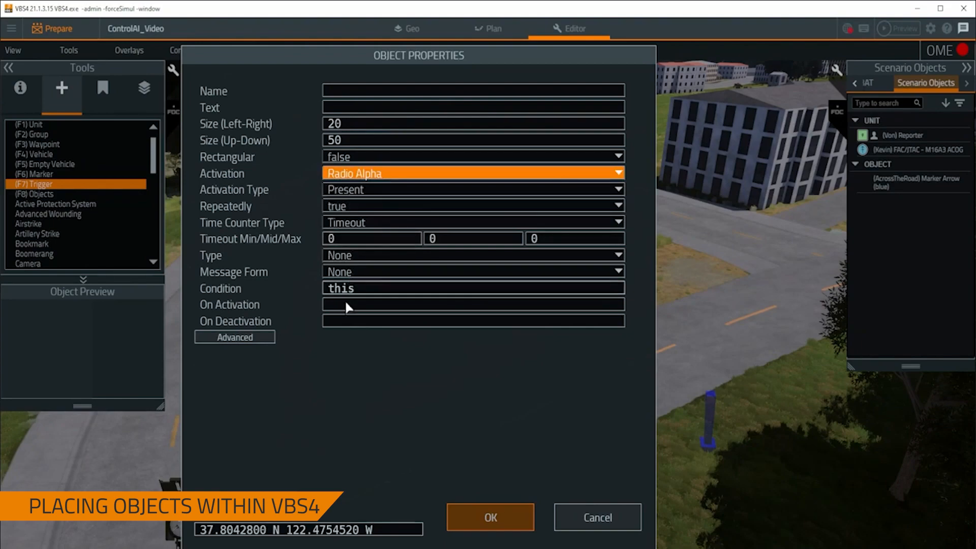
mouse_move(348, 304)
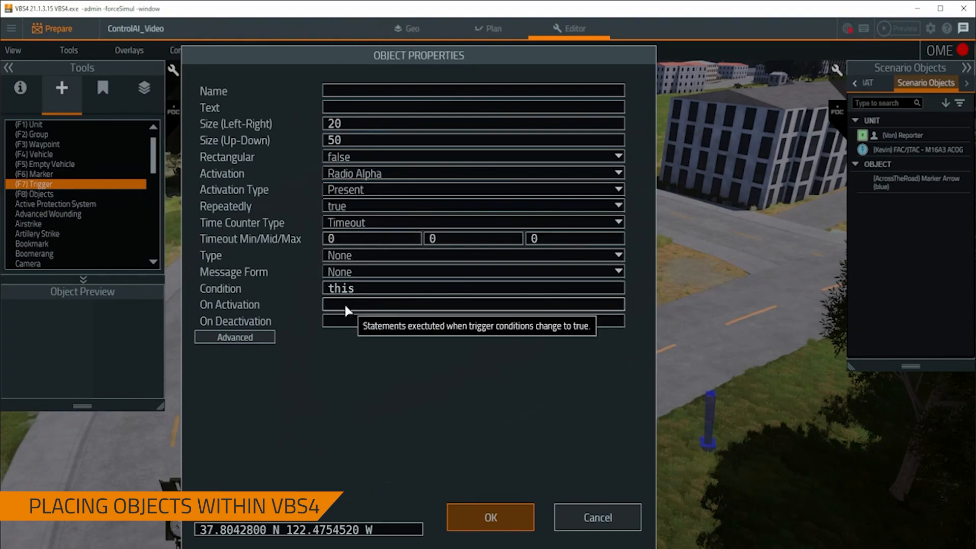
text(Kevin)
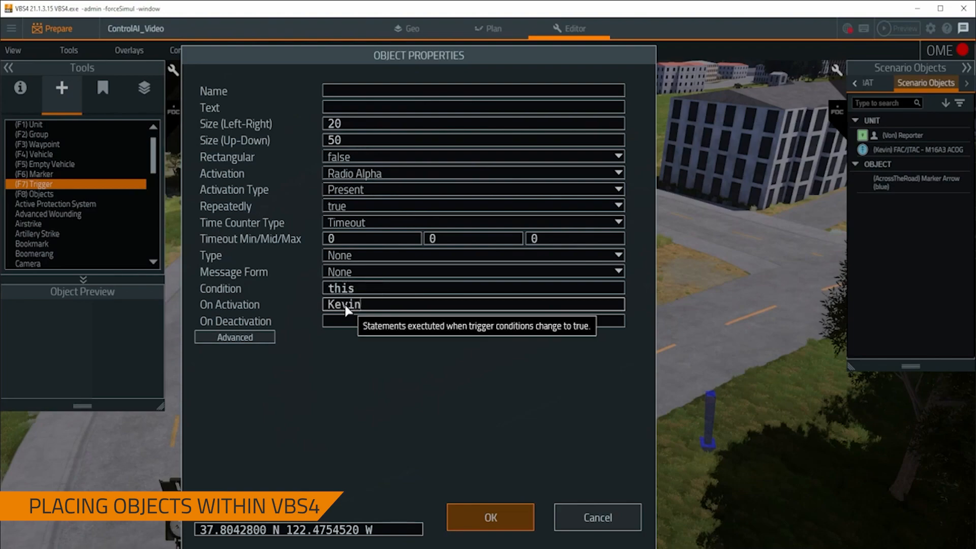
text(s)
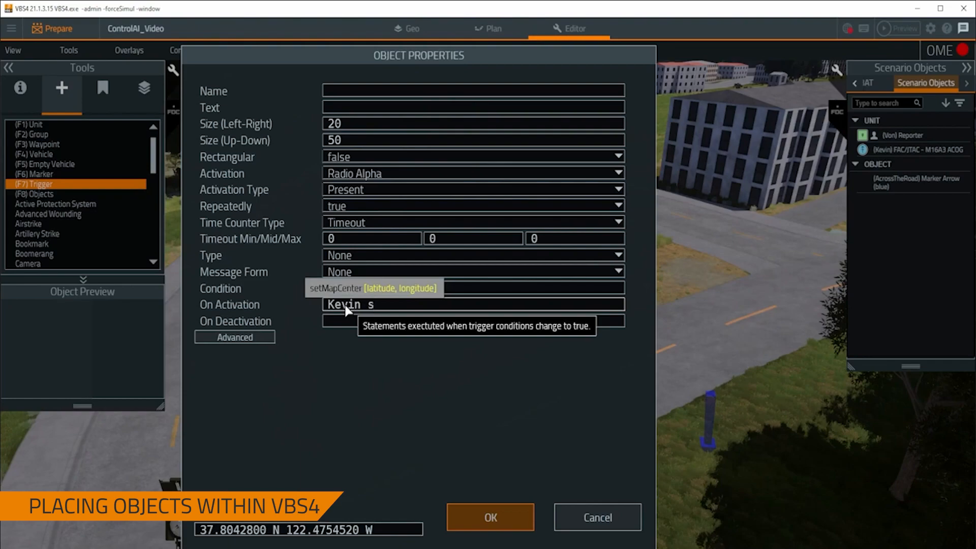
text(etBBVariable[)
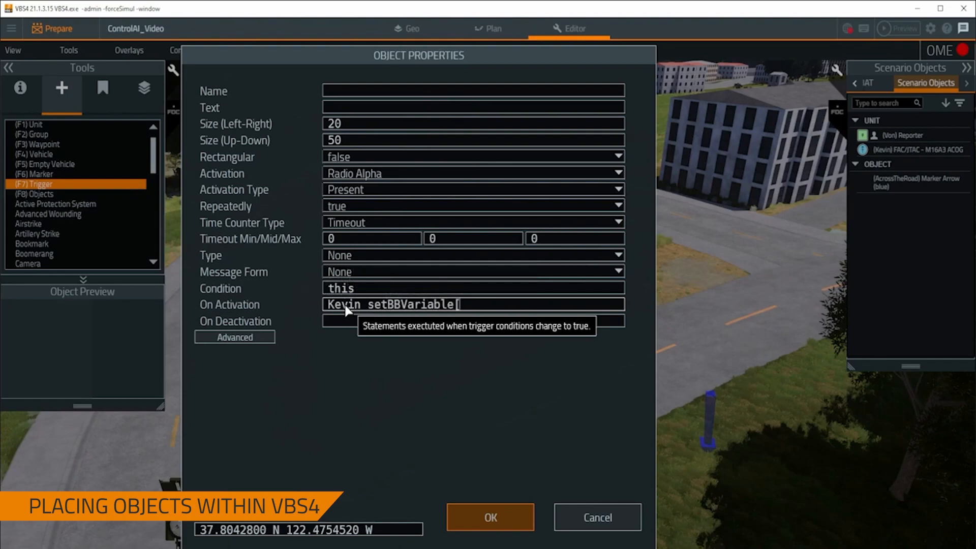
text("MoveTo",getPos AcrossTheRoad])
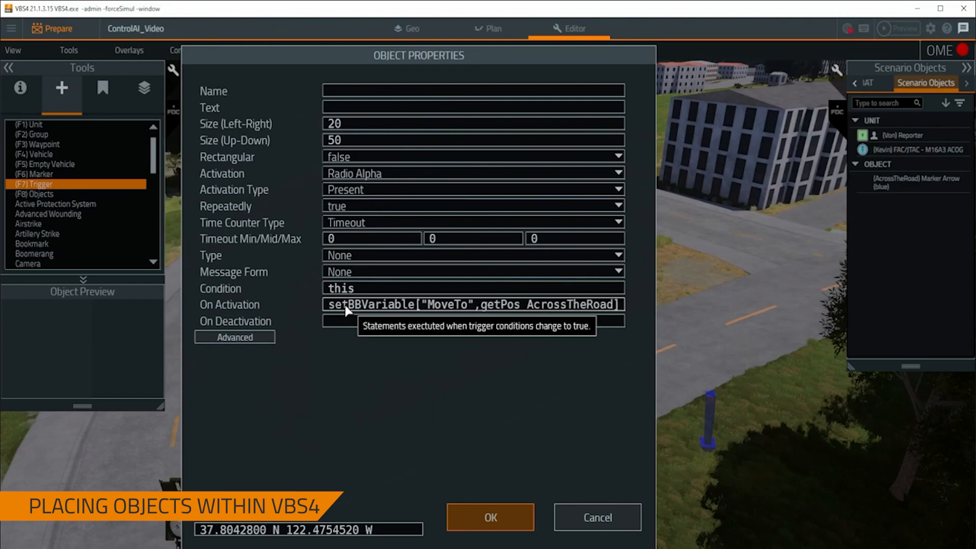
click(490, 517)
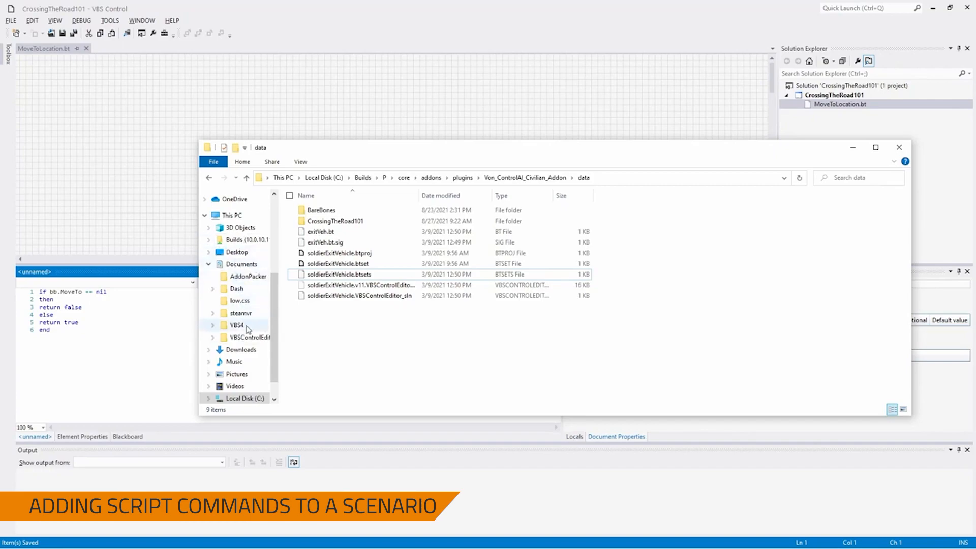
Step: Navigate Documents > VBS4 > Battlespaces > ControlAI_Video > Missions into the ControlAI_Video mission folder
click(236, 325)
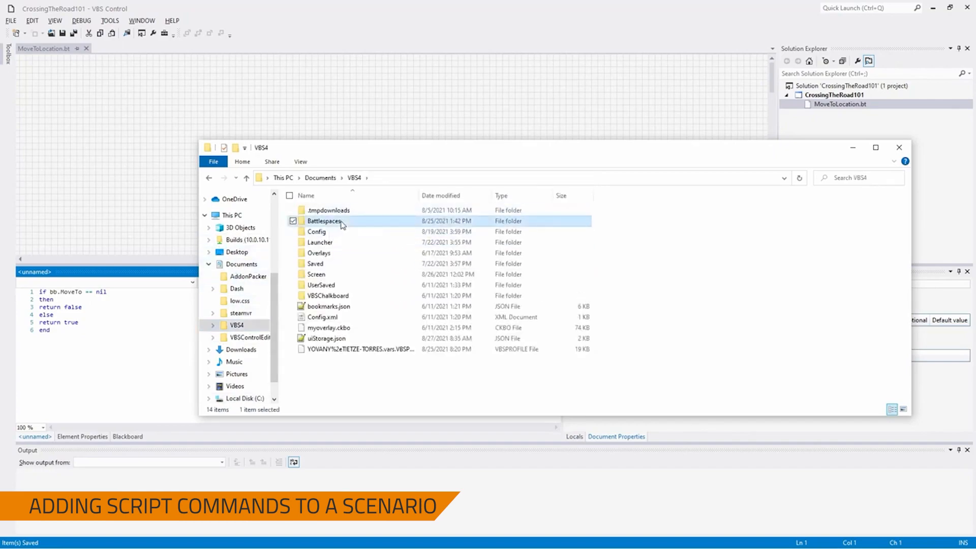
double_click(323, 220)
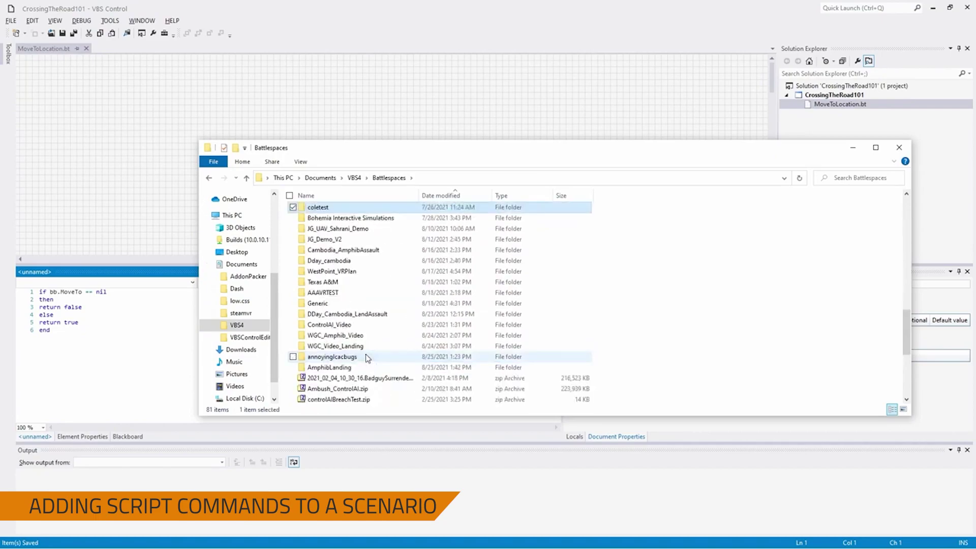
click(328, 324)
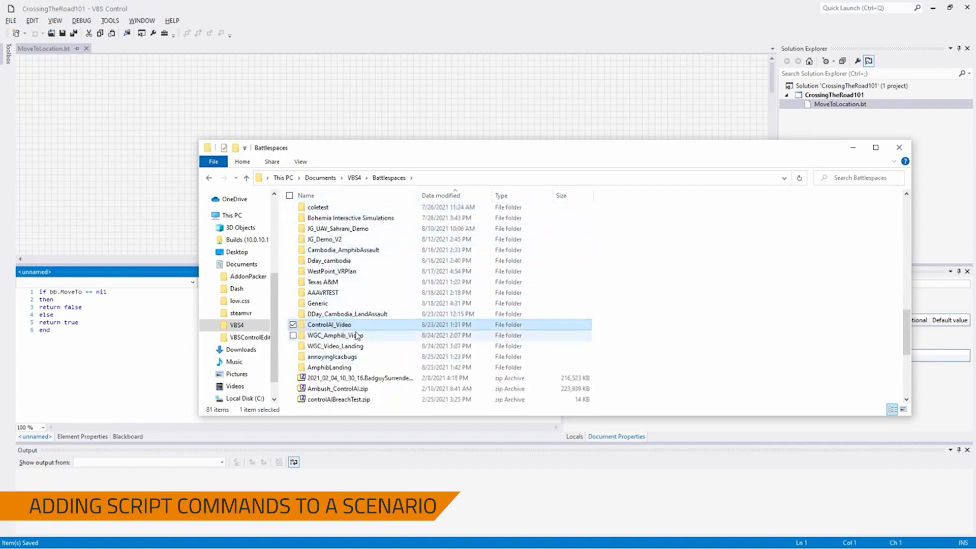
double_click(328, 325)
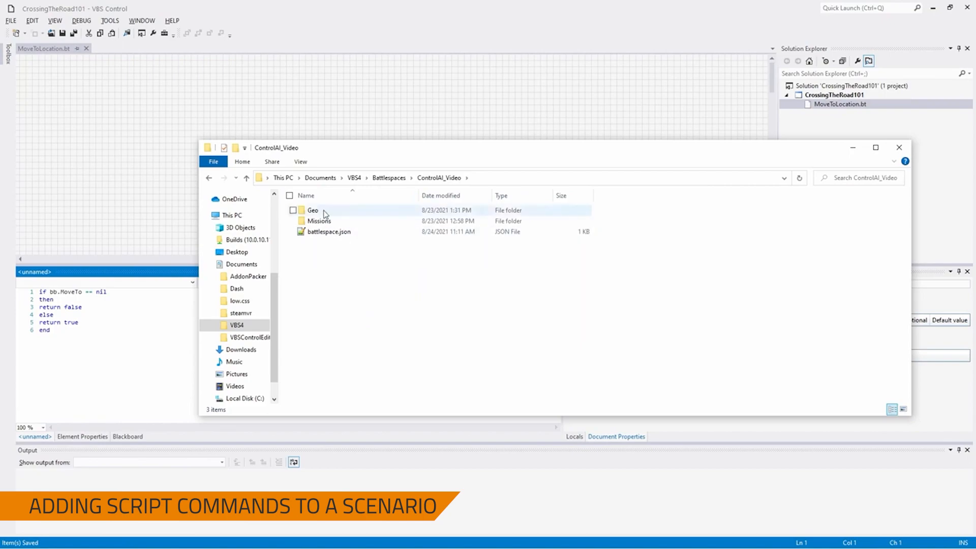
mouse_move(318, 221)
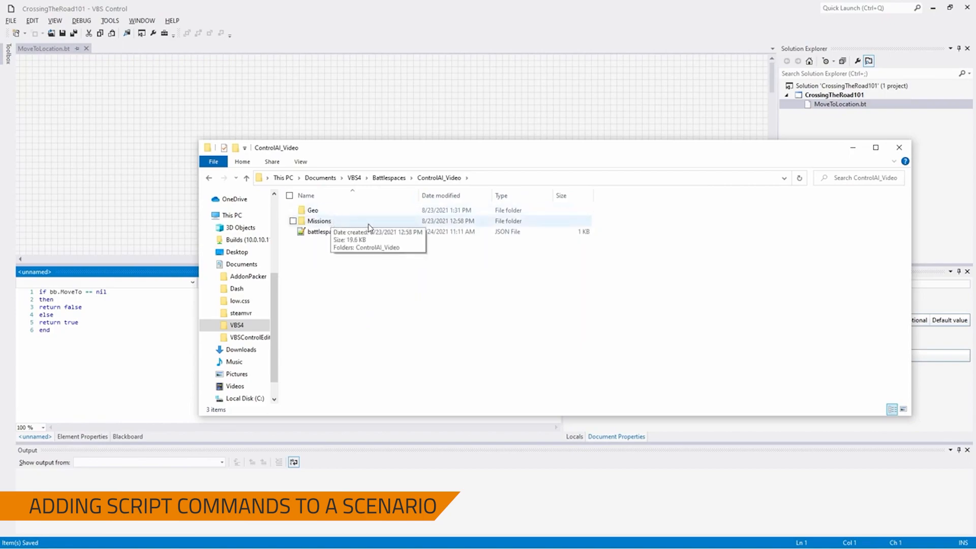
double_click(318, 220)
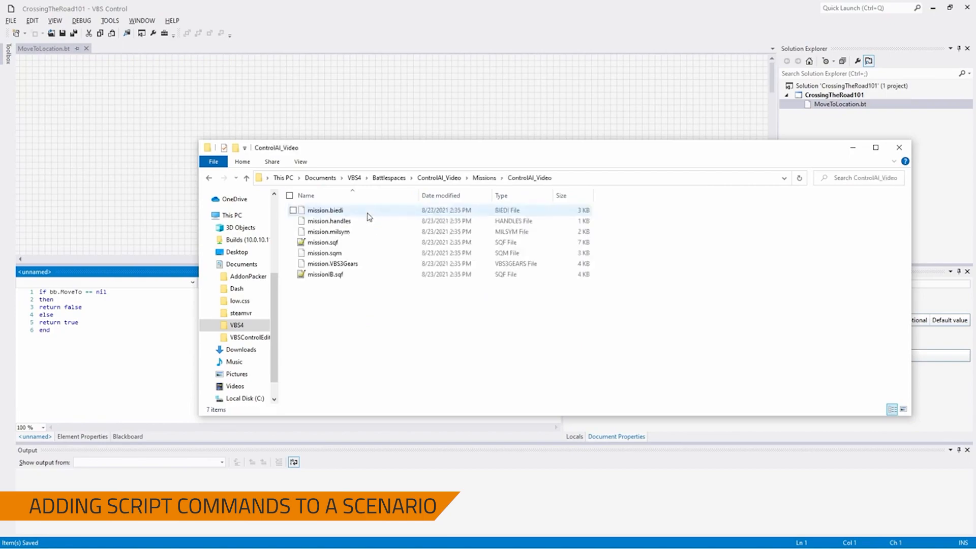
mouse_move(360, 220)
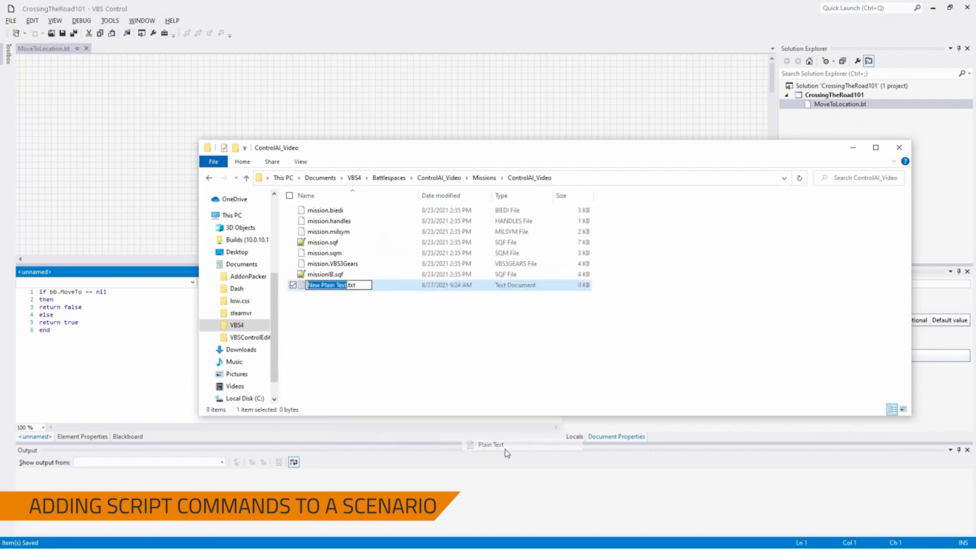
mouse_move(346, 304)
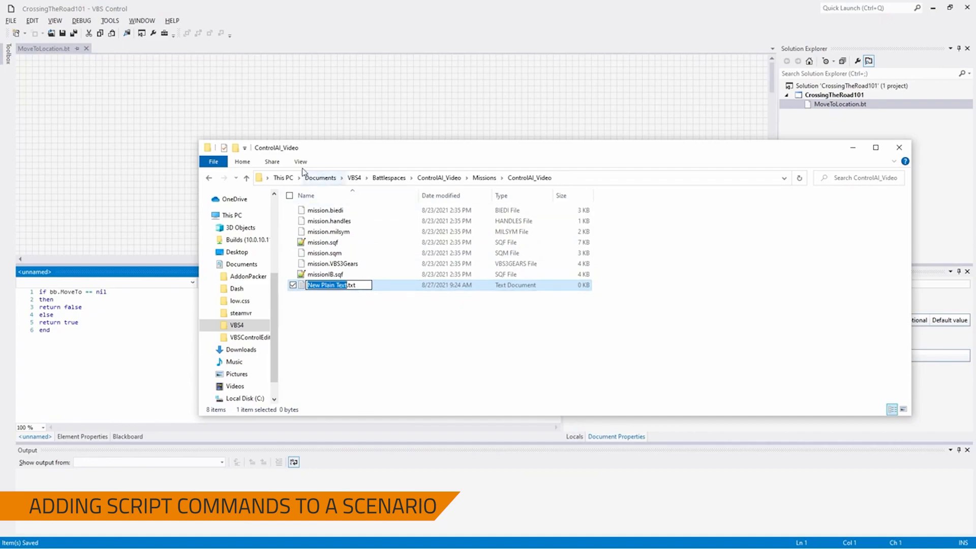
Step: Create a text document, show file name extensions, rename it init.sqf and open it in Notepad++
click(299, 162)
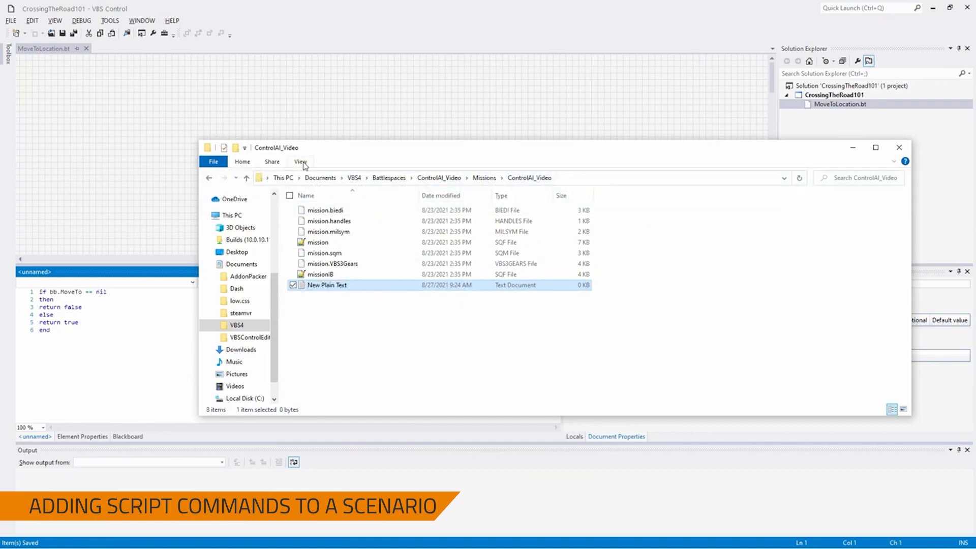
click(300, 162)
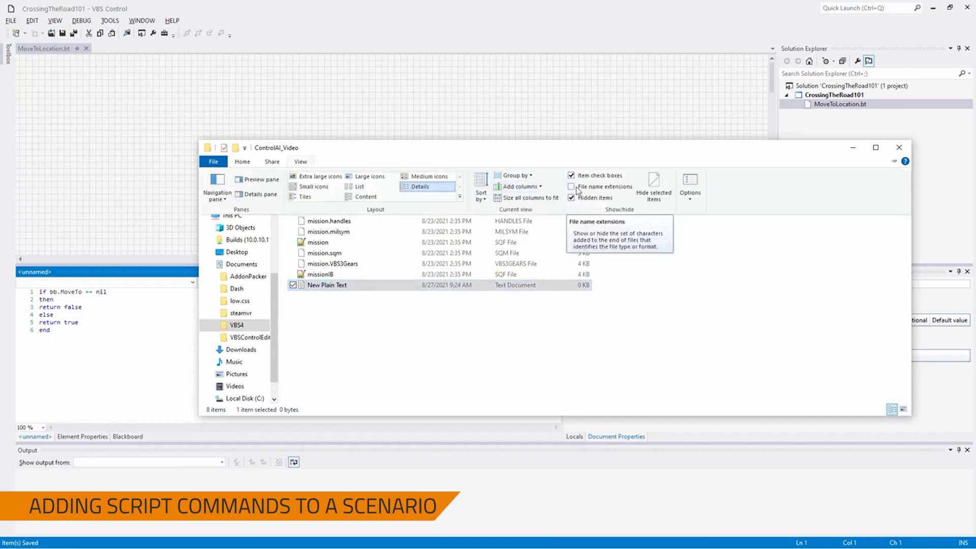
click(571, 186)
text(init.sqf)
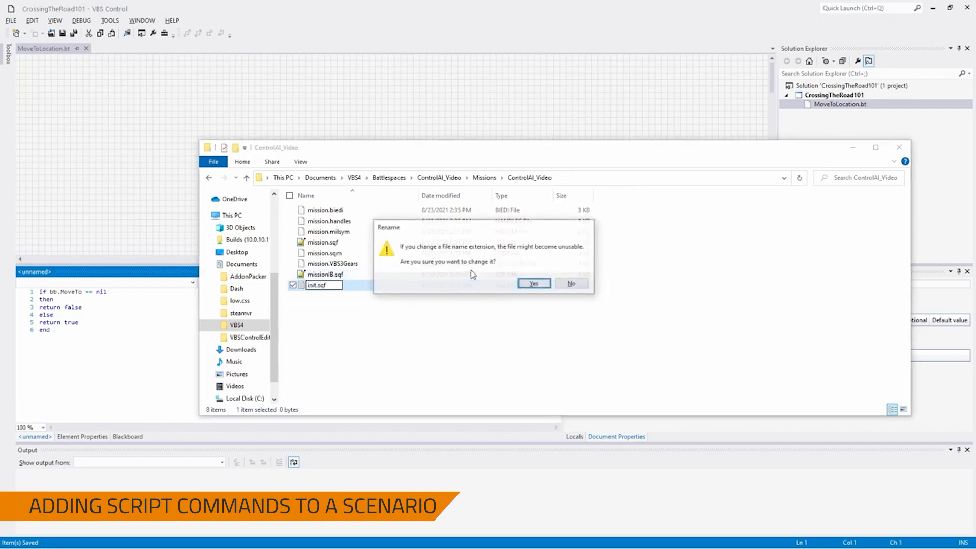
click(533, 284)
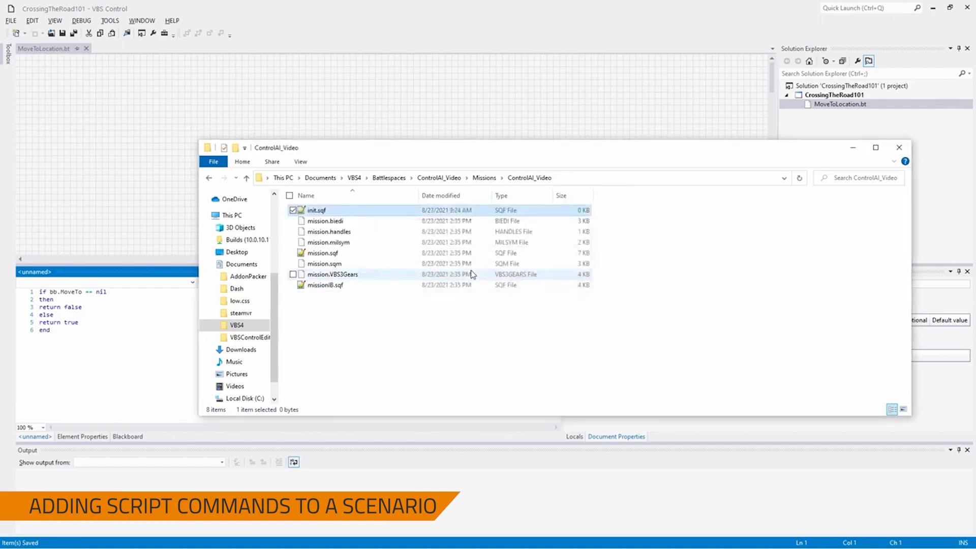
double_click(316, 210)
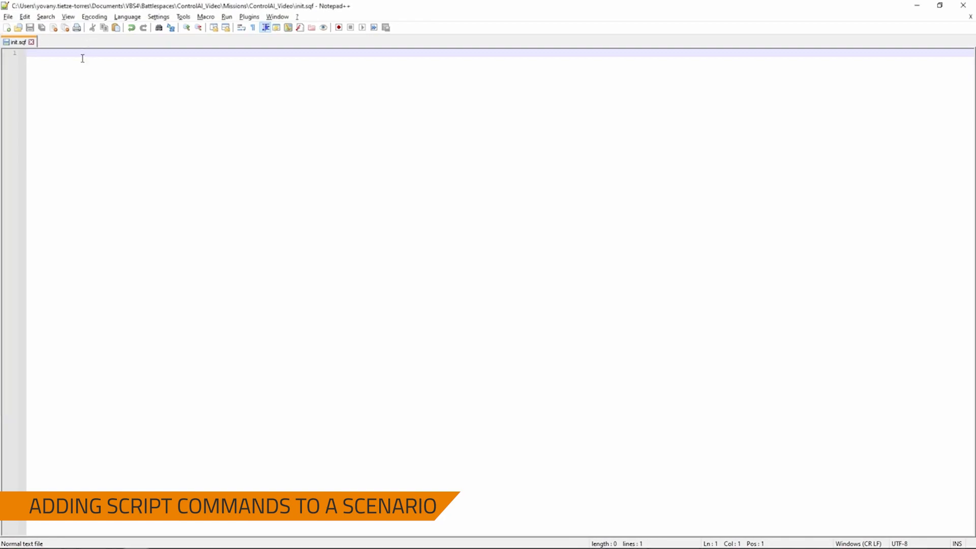
Step: Write the init.sqf lines MyDir = ""; and loadBTSet MyDir;
text(My)
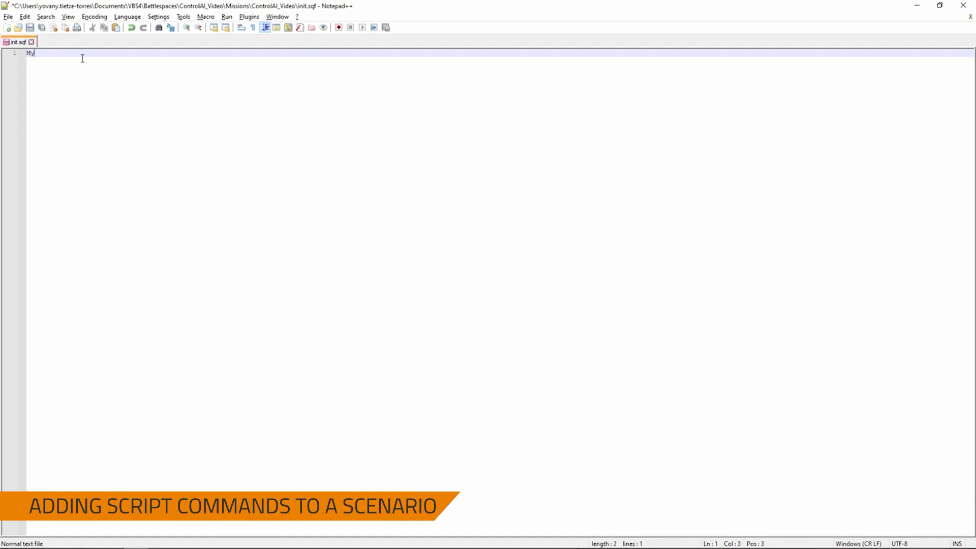
text(Dir = "";)
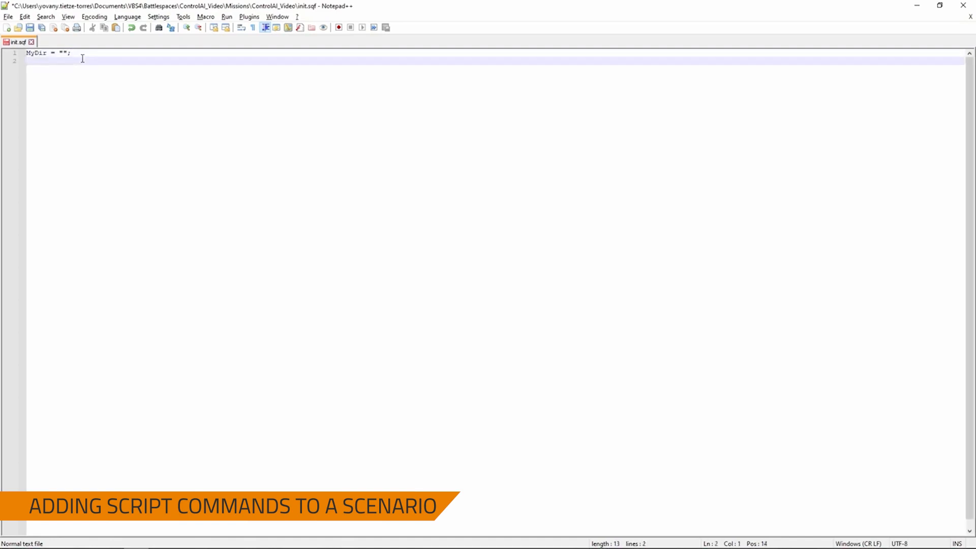
text(loadBI)
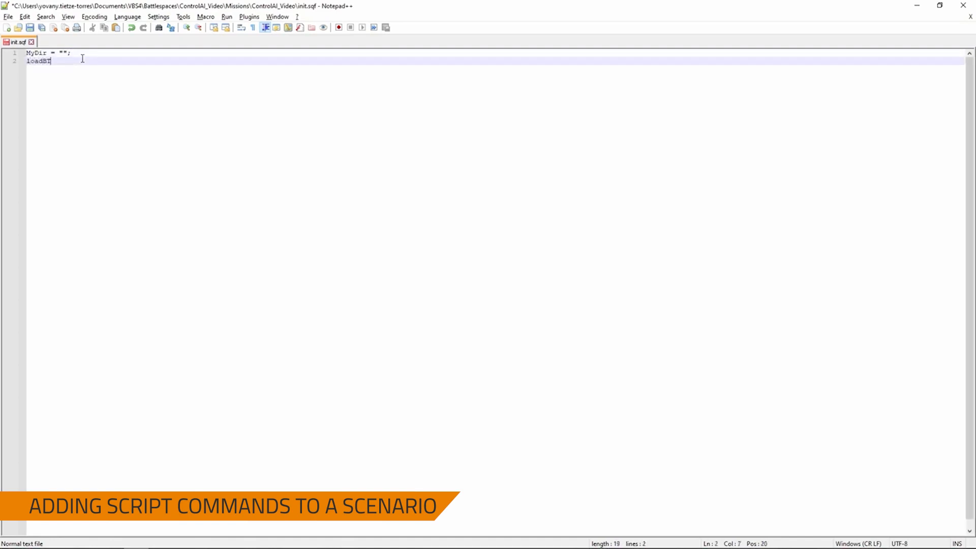
text(Set)
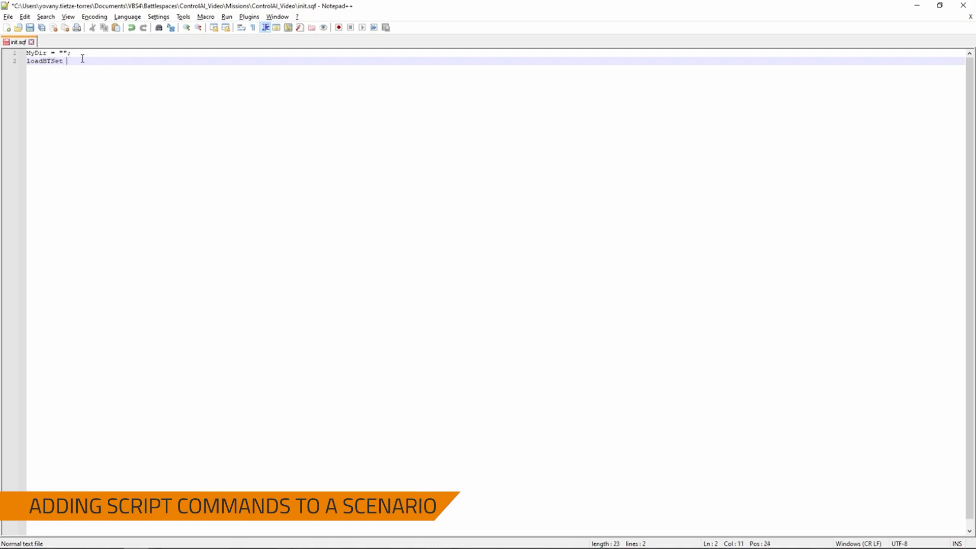
text(MyDir;)
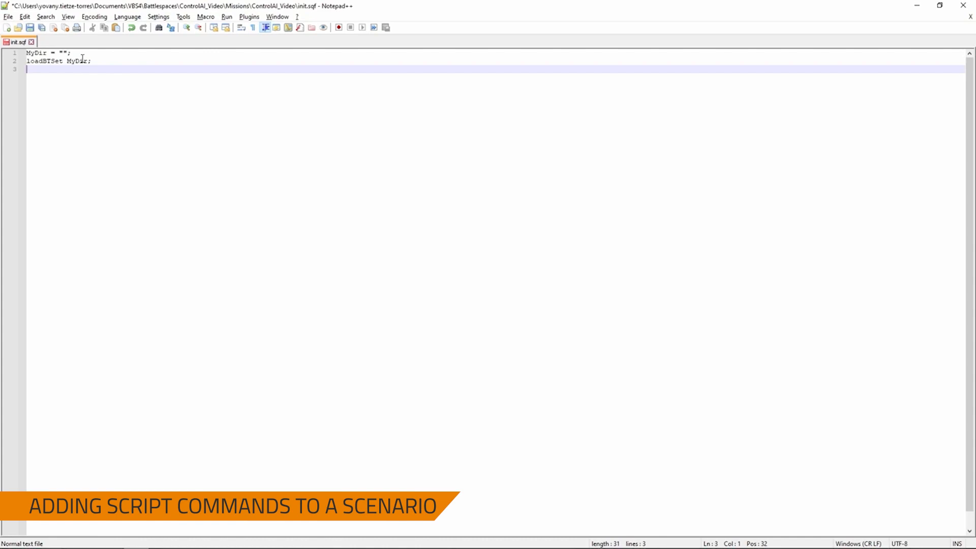
Step: Add the line Kevin setBT ["CrossingTheRoad101","MoveToLocation"] assigning the tree to the unit
text(Ke)
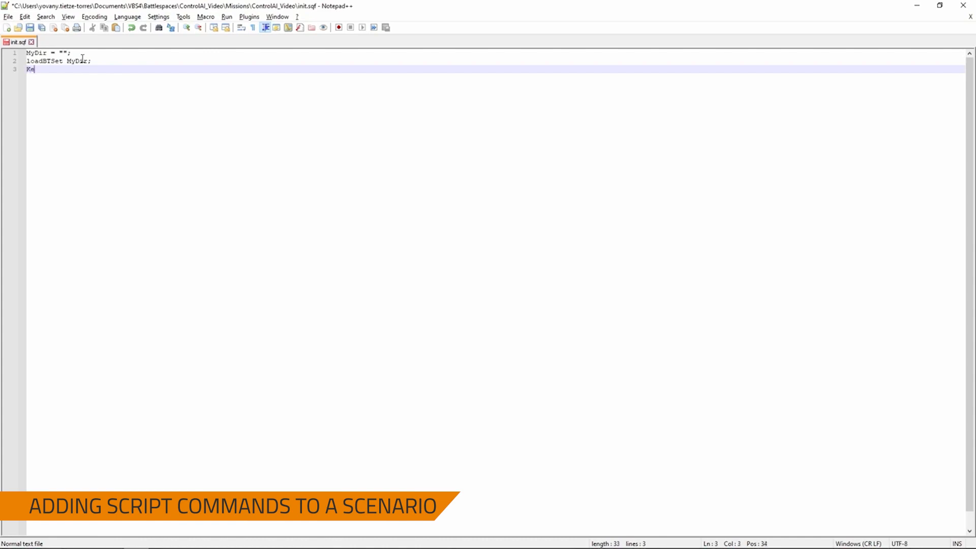
text(vin)
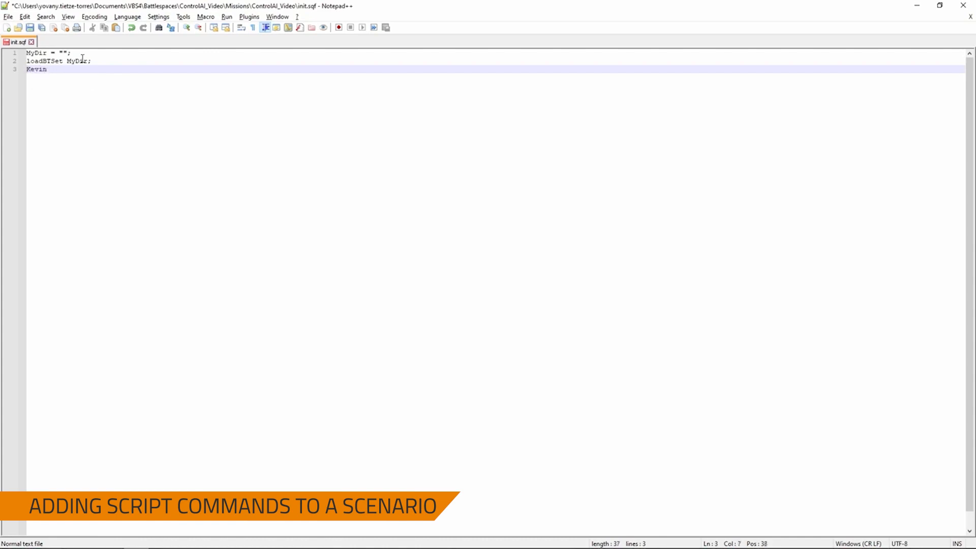
text(setBT [)
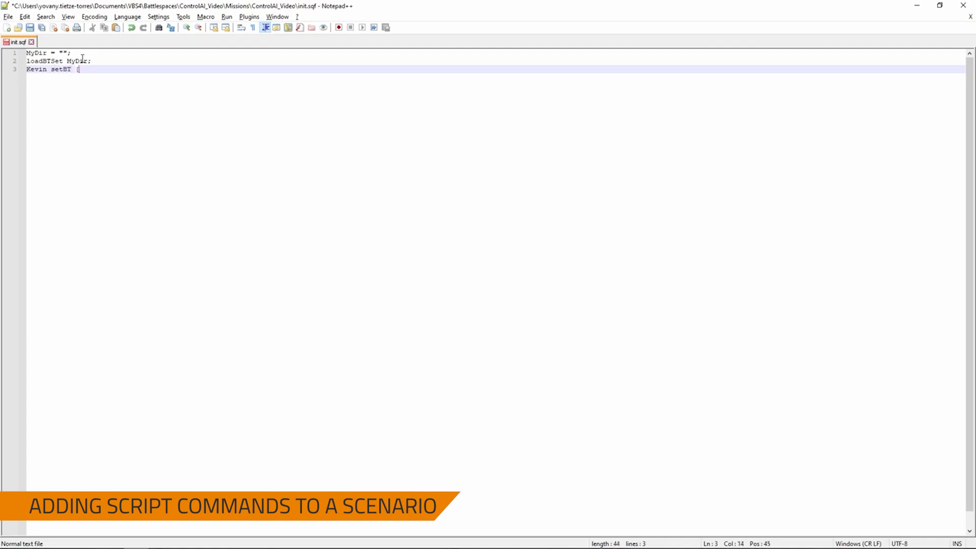
text("")
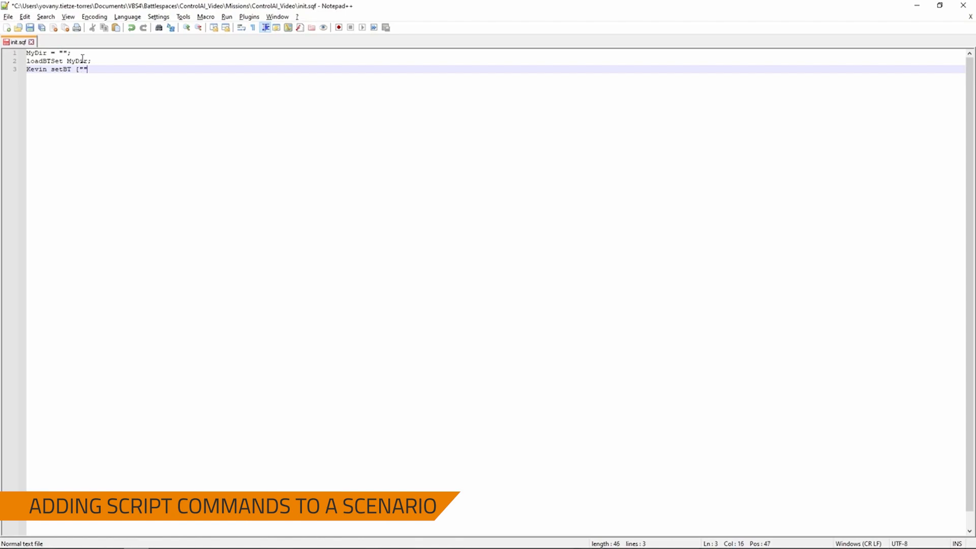
text(,"")
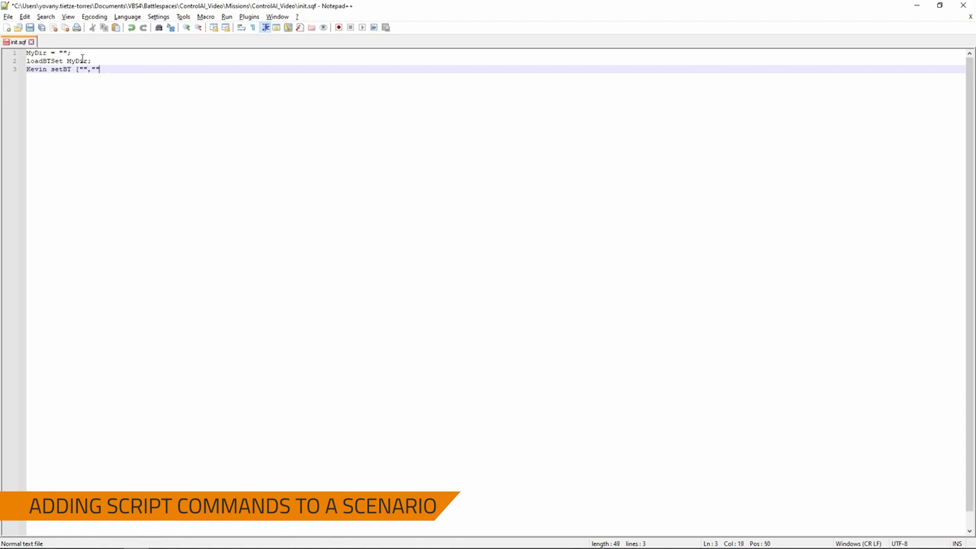
text(];)
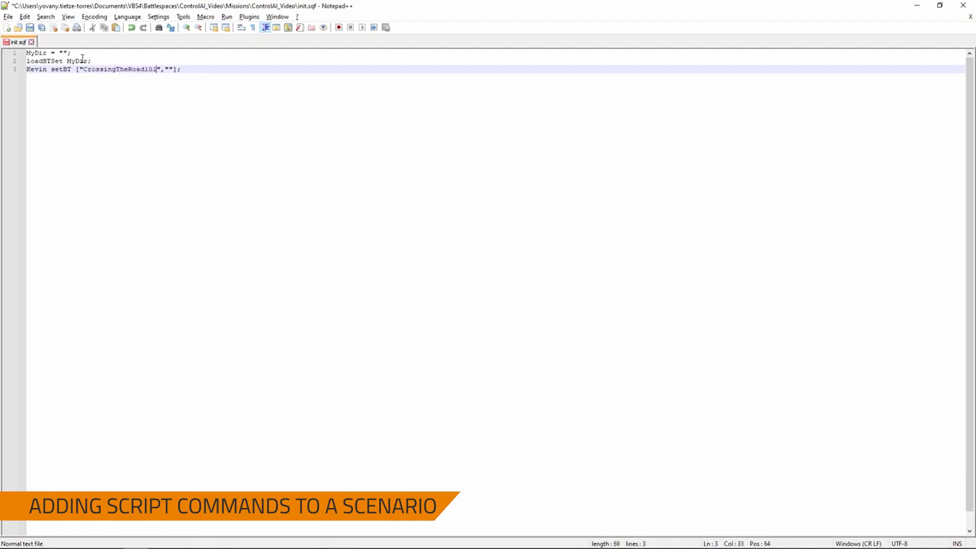
key(alt+tab)
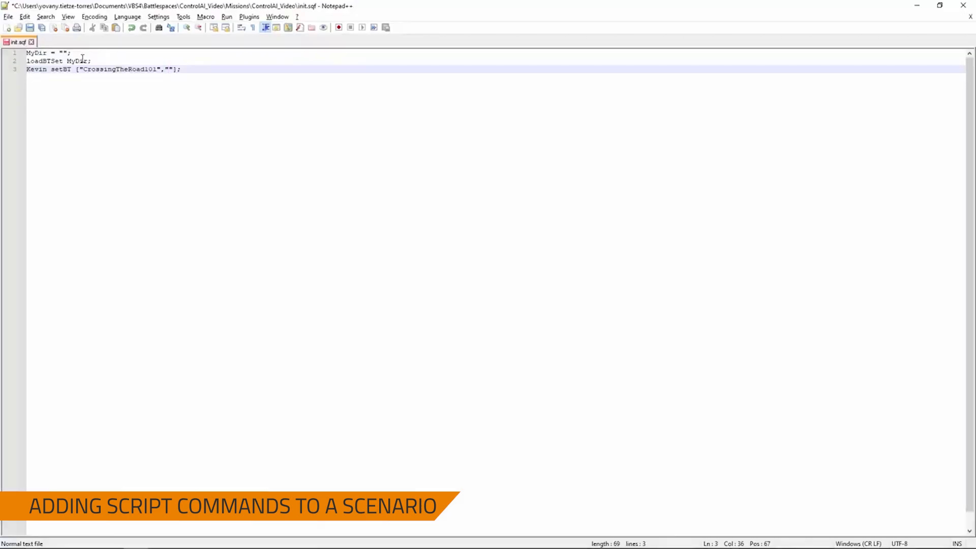
text(MoveToLocation.bt)
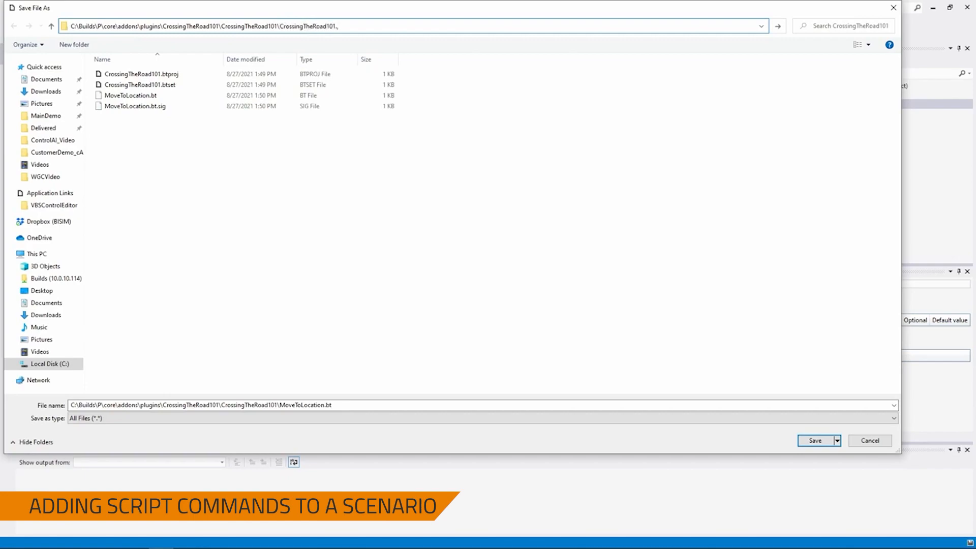
Step: Show and copy the full path of CrossingTheRoad101.btset from the Save File As dialog
click(138, 85)
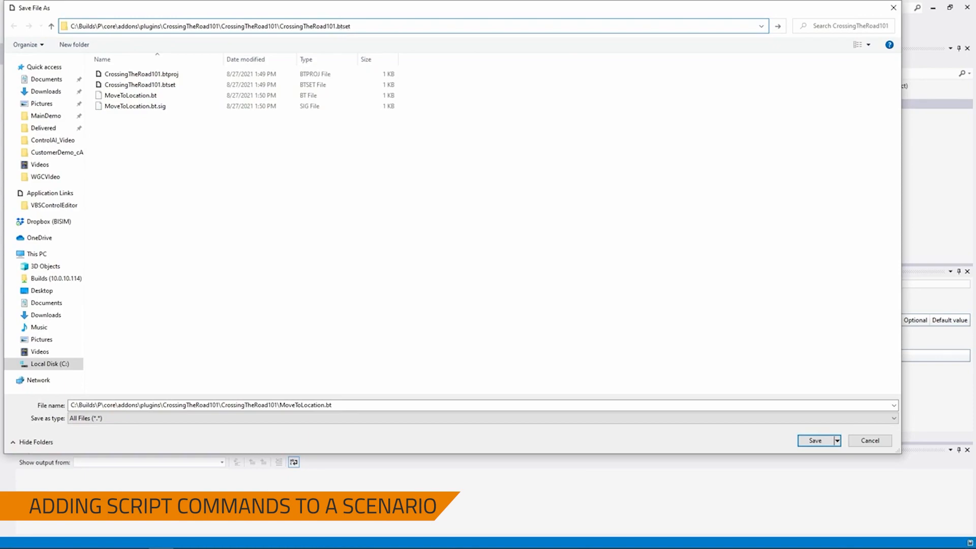
mouse_move(139, 85)
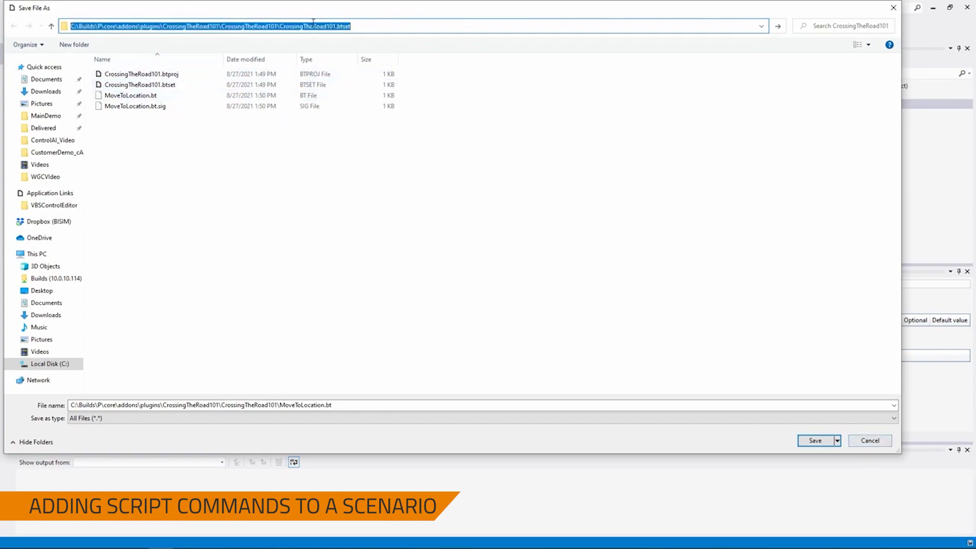
mouse_move(855, 376)
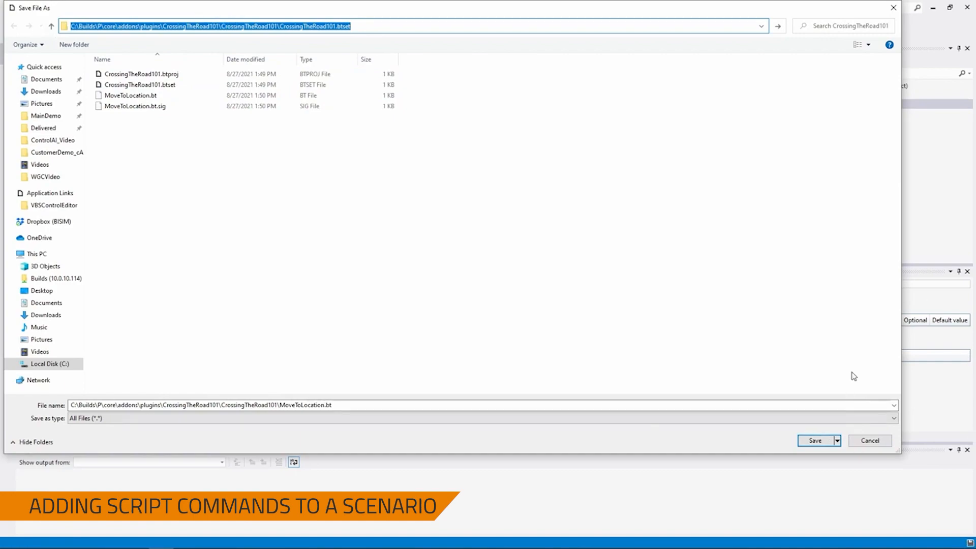
click(815, 440)
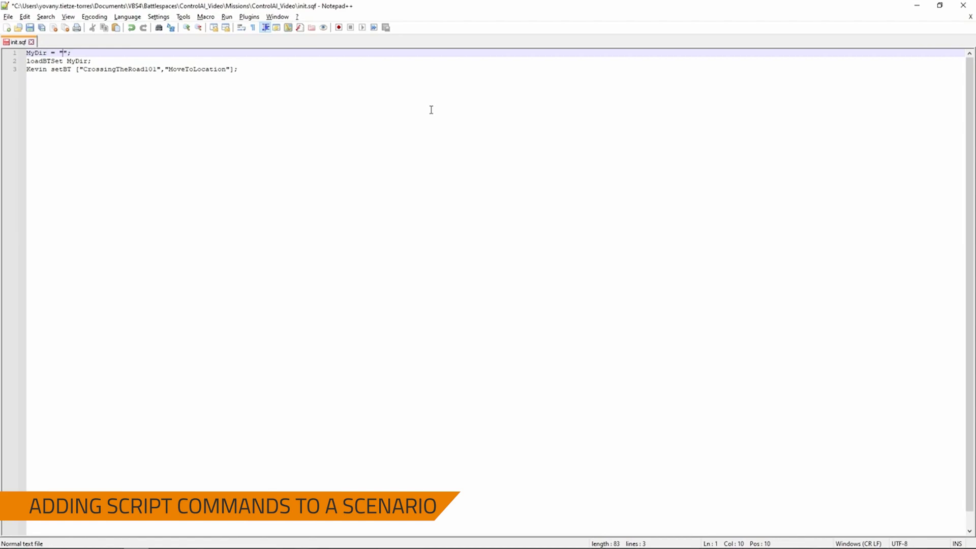
Step: Set MyDir to the full CrossingTheRoad101.btset path and save init.sqf
text(C:\Builds\P\core\addons\plugins\CrossingTheRoad101\CrossingTheRoad101\CrossingTheRoad101.btset)
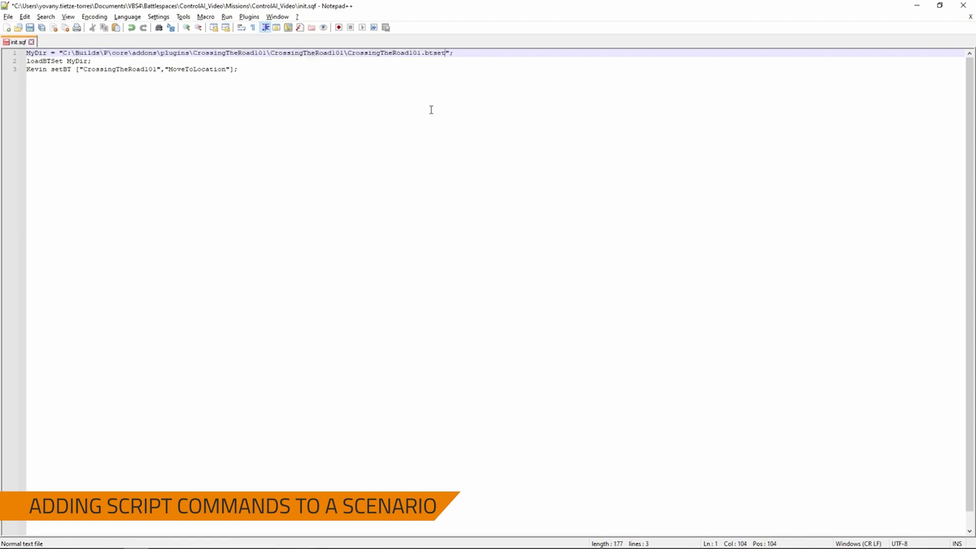
key(ctrl+s)
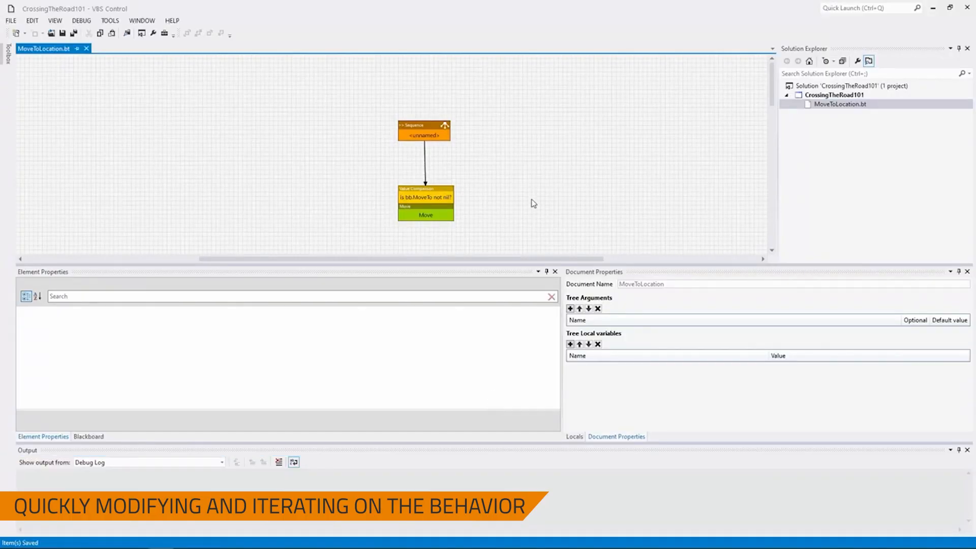
Step: Add a Set Stance (Crouch) node beside Move as a second child of the Sequence and save
click(7, 52)
text(Stance.Crouc)
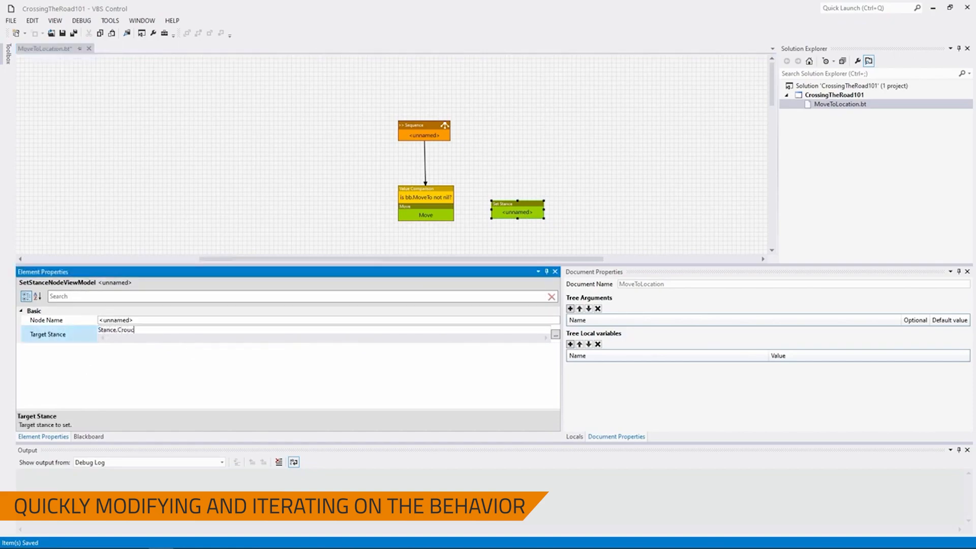
click(550, 146)
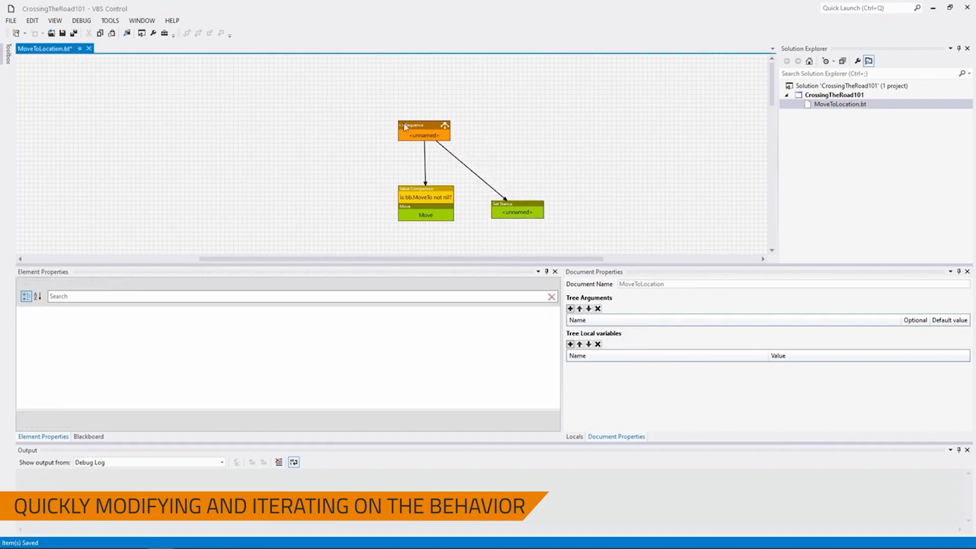
mouse_move(449, 150)
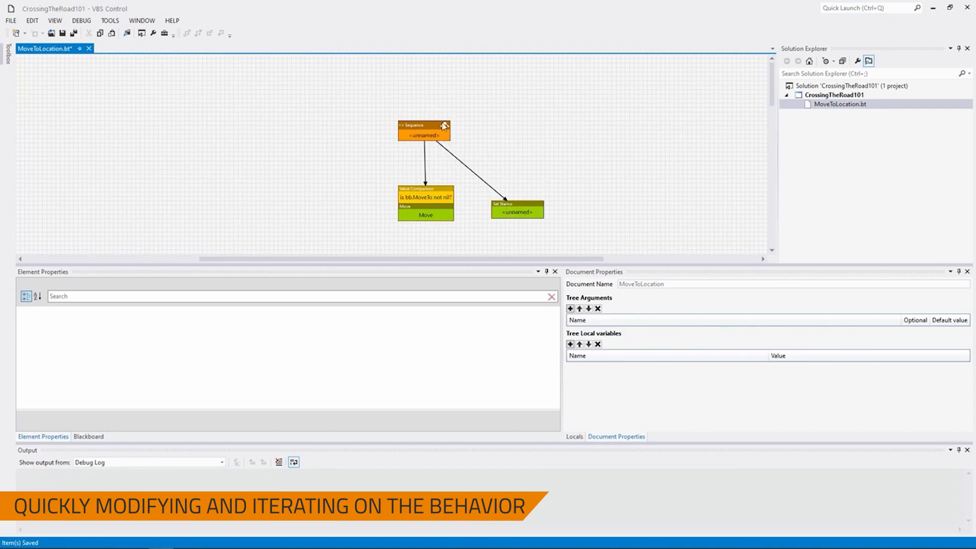
click(423, 129)
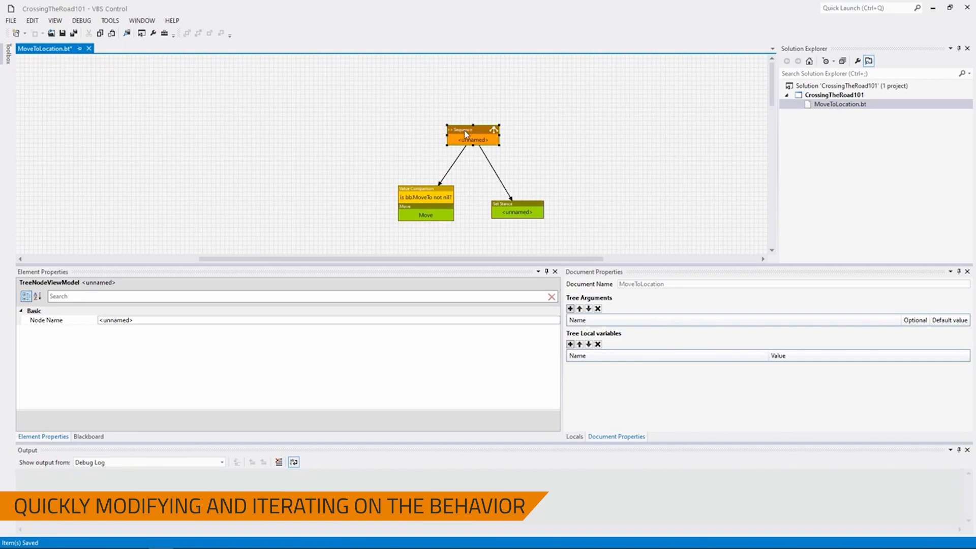
mouse_move(466, 207)
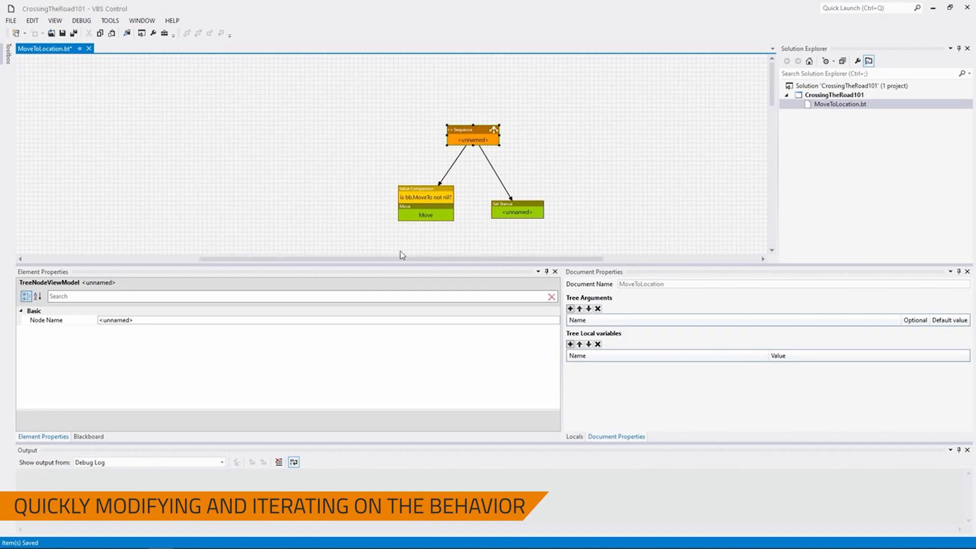
mouse_move(428, 202)
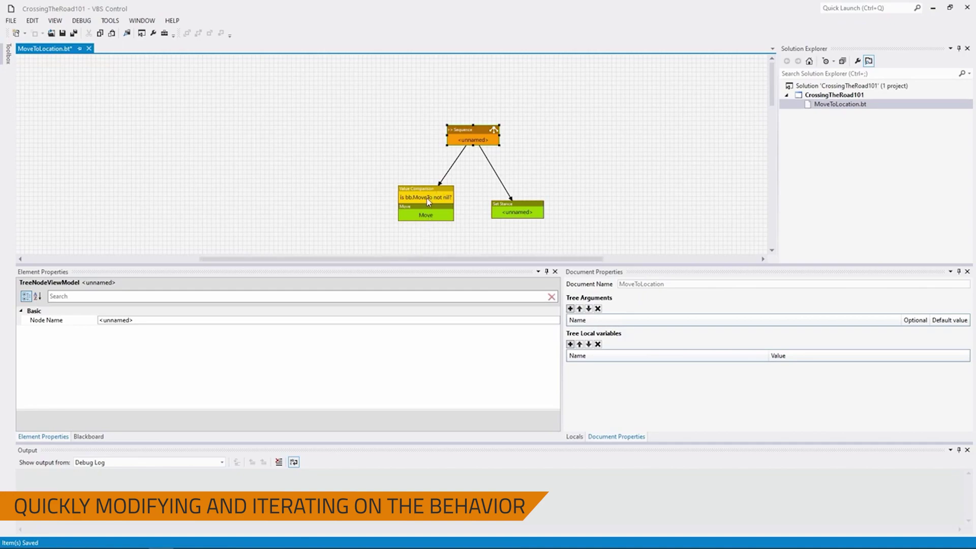
mouse_move(425, 219)
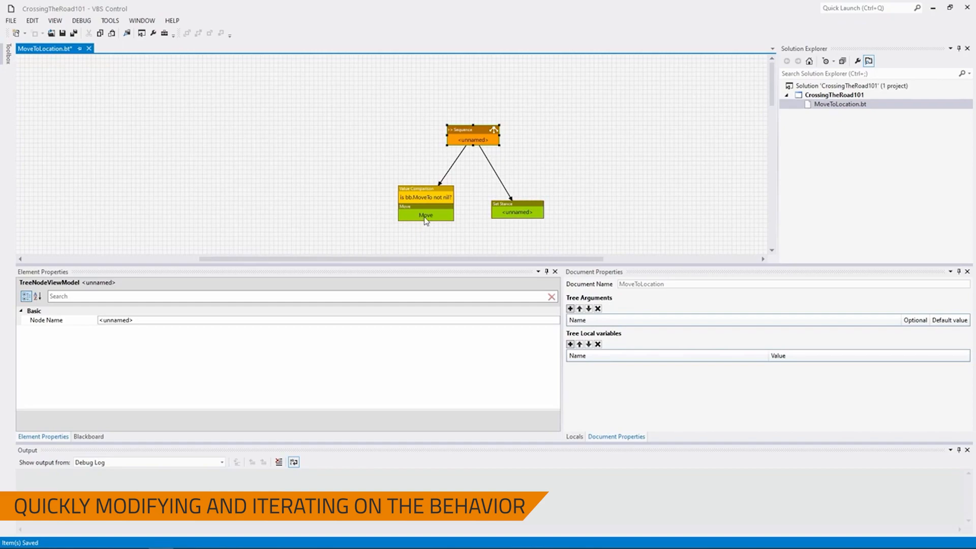
mouse_move(522, 224)
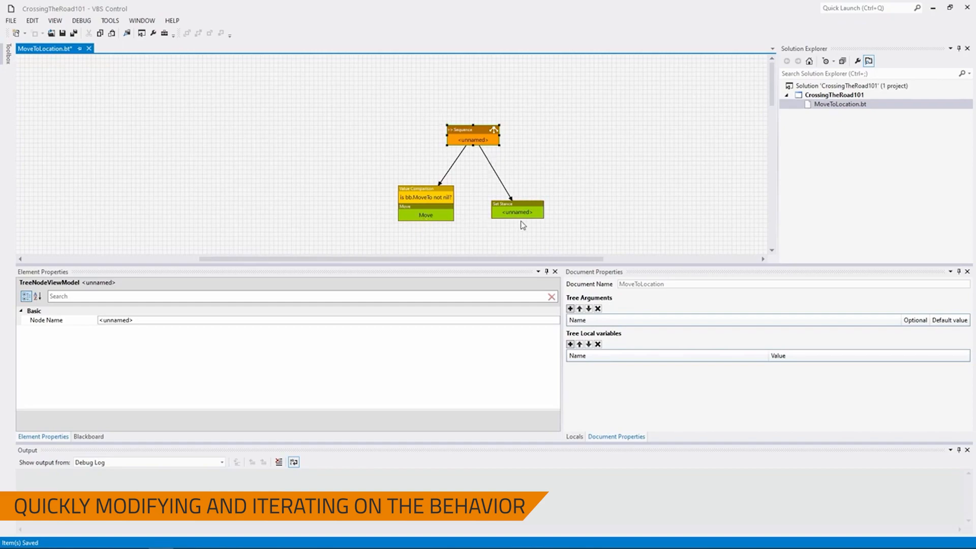
mouse_move(456, 211)
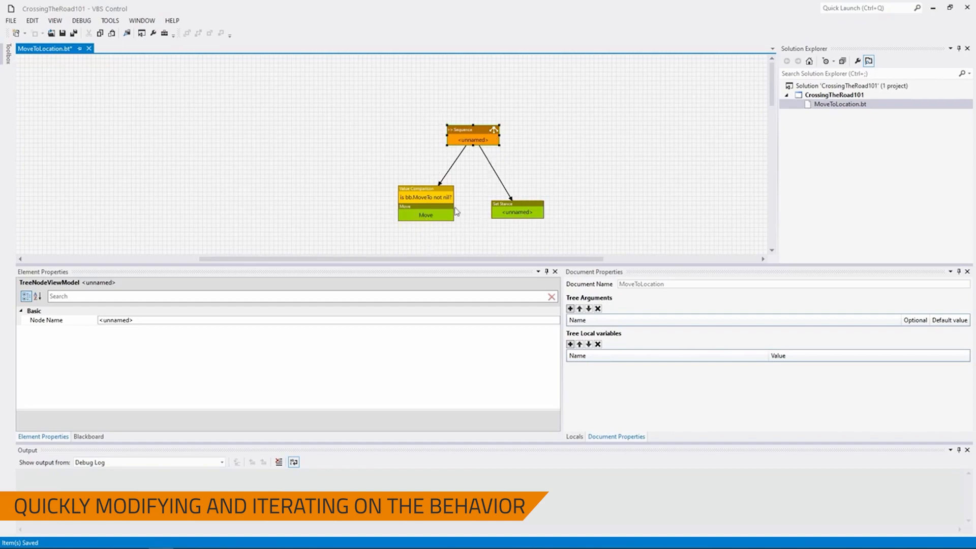
mouse_move(535, 207)
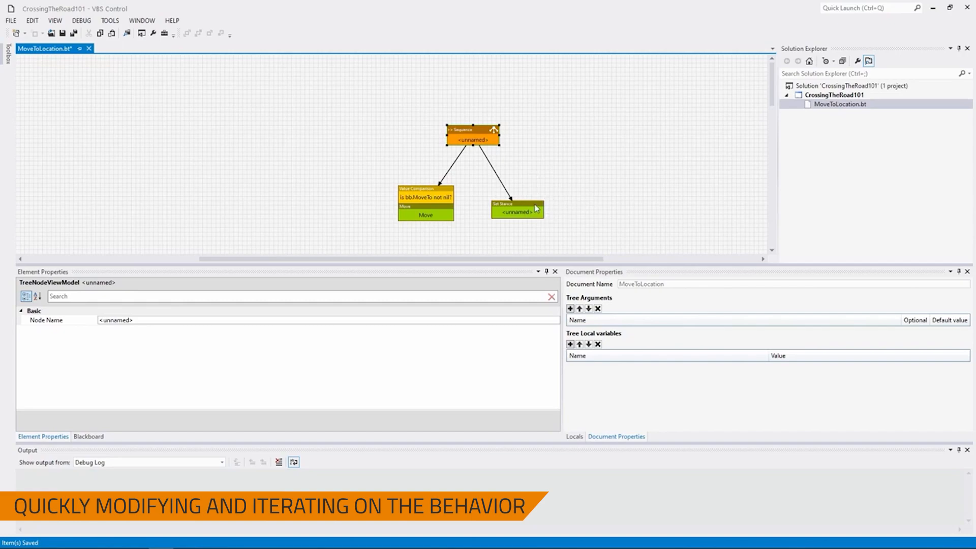
click(517, 210)
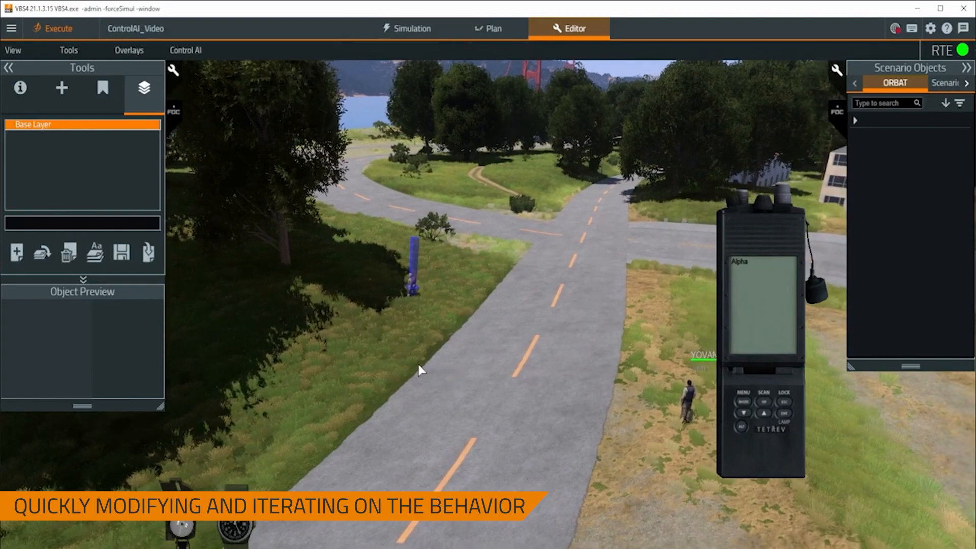
mouse_move(349, 268)
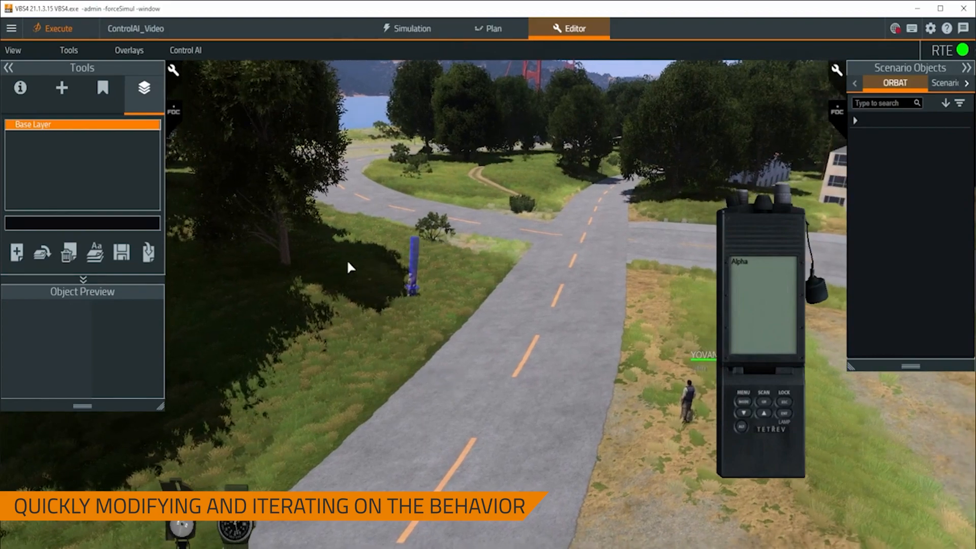
mouse_move(185, 50)
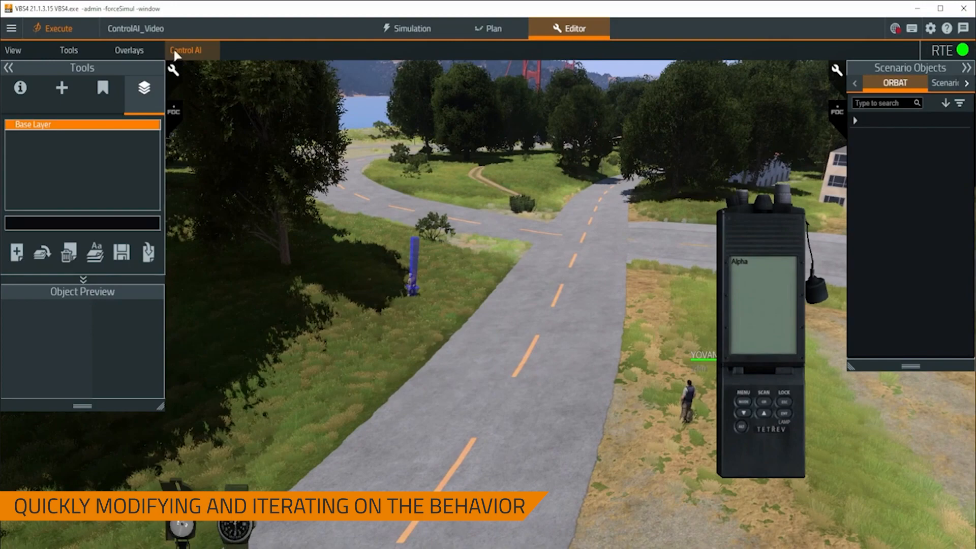
mouse_move(199, 76)
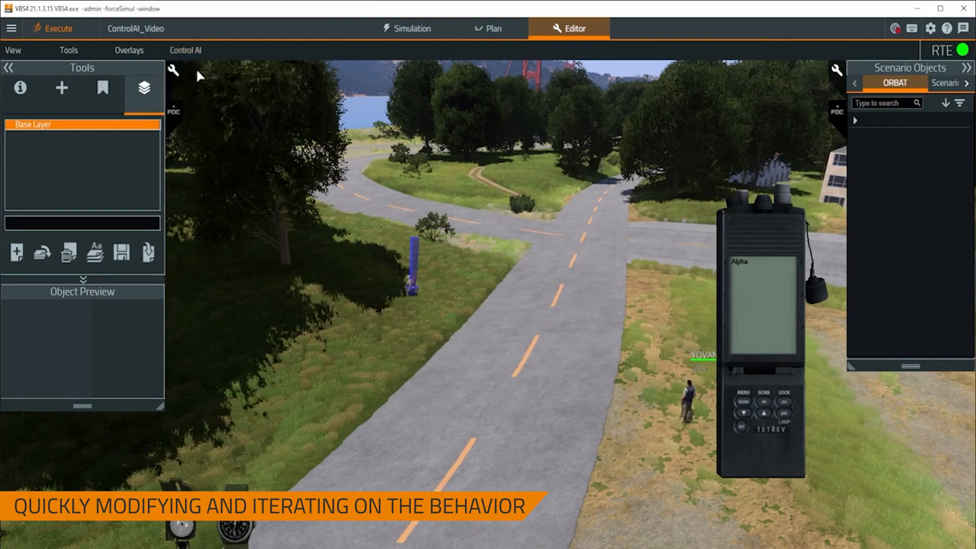
Step: Reload the edited behavior tree from the Control AI menu
click(416, 255)
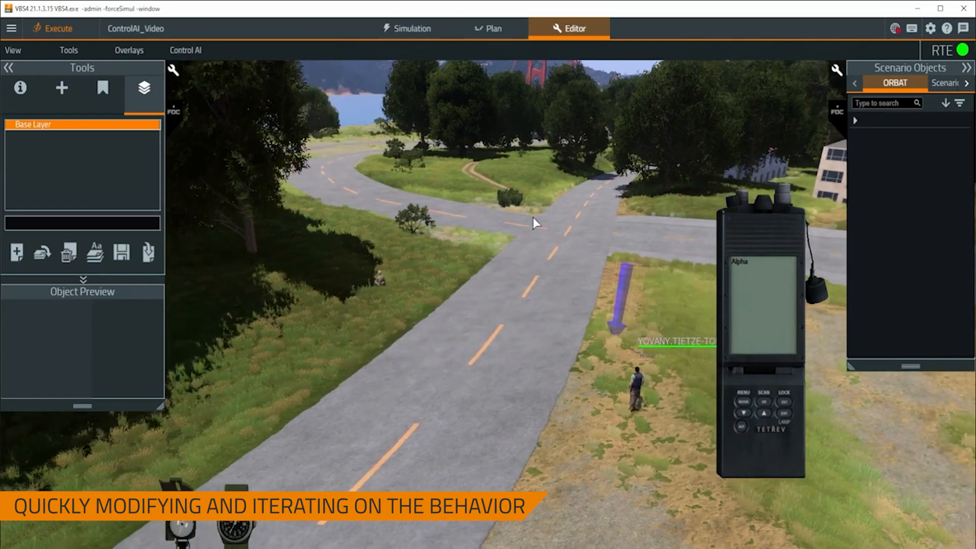
mouse_move(746, 267)
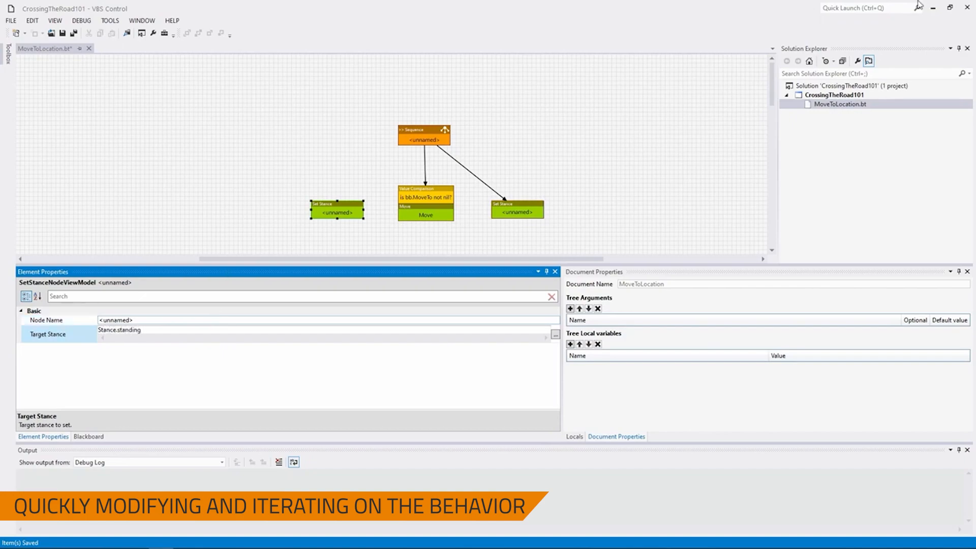
Step: Give the second Set Stance node a Target Stance of Stance.Standing
click(119, 330)
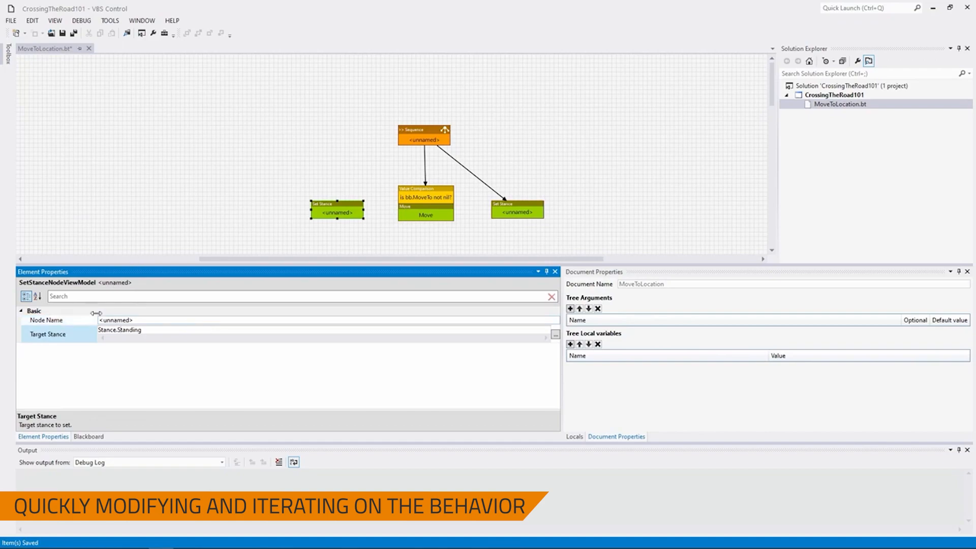
double_click(119, 330)
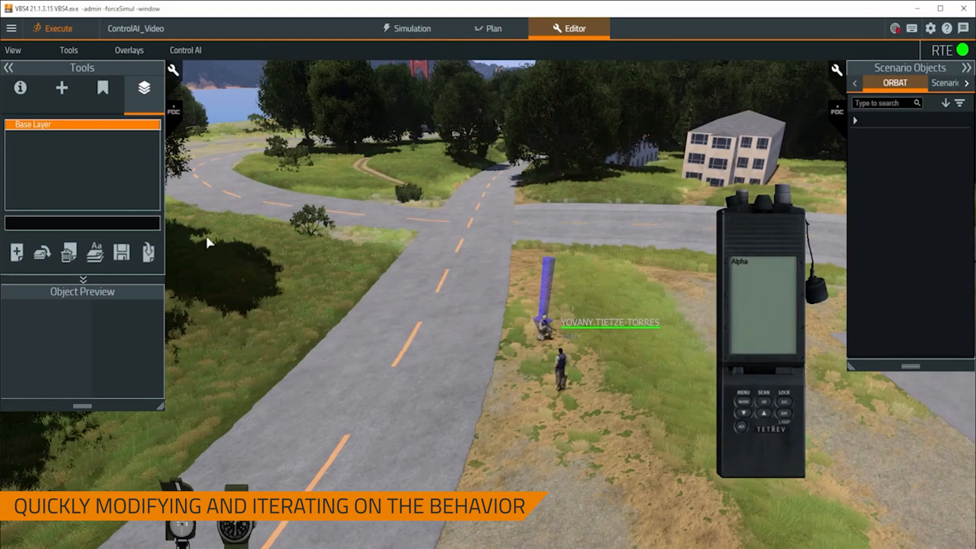
Step: Switch back to VBS4 to trigger the ControlAI unit's road crossing
click(185, 49)
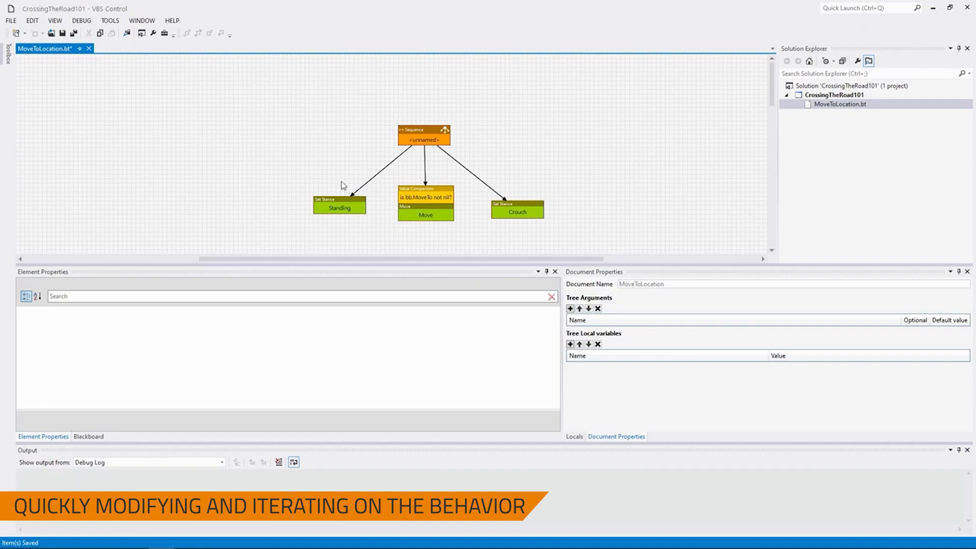
mouse_move(324, 170)
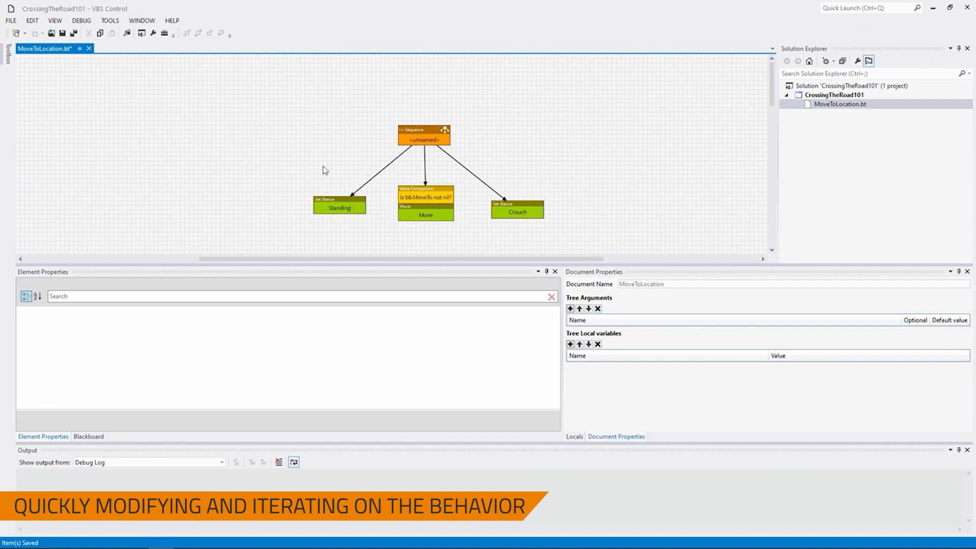
mouse_move(310, 189)
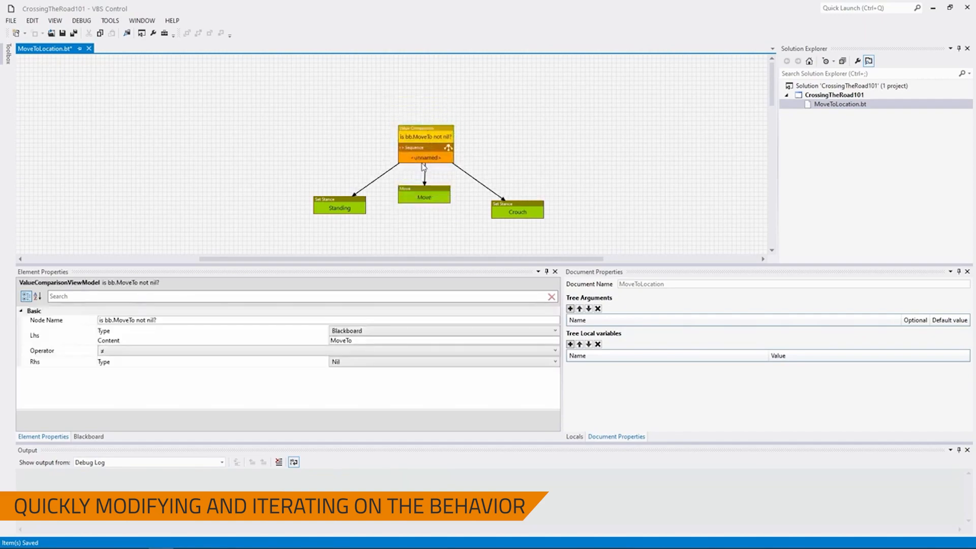
Step: Review the Move and Crouch steps, then set the new Script Action to bb.MoveTo = nil
click(427, 195)
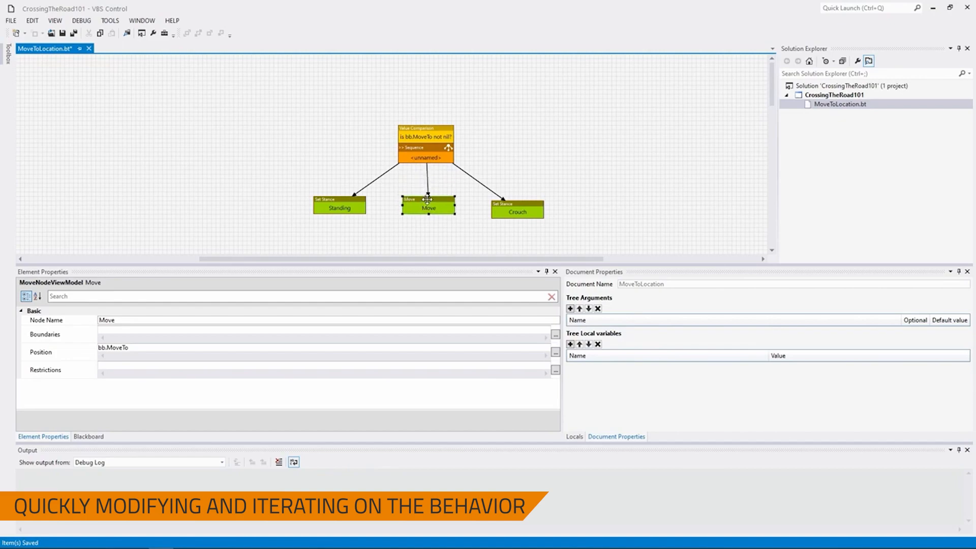
mouse_move(470, 152)
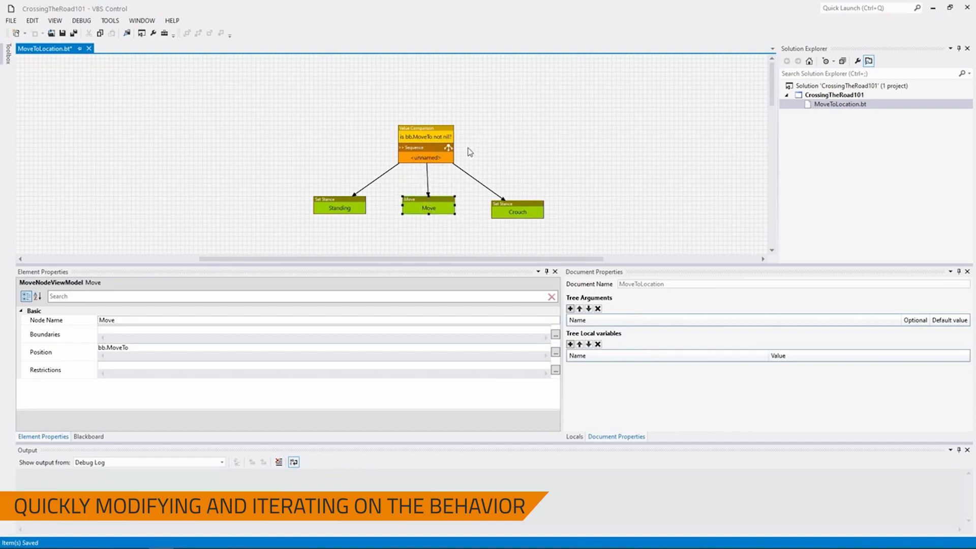
click(517, 208)
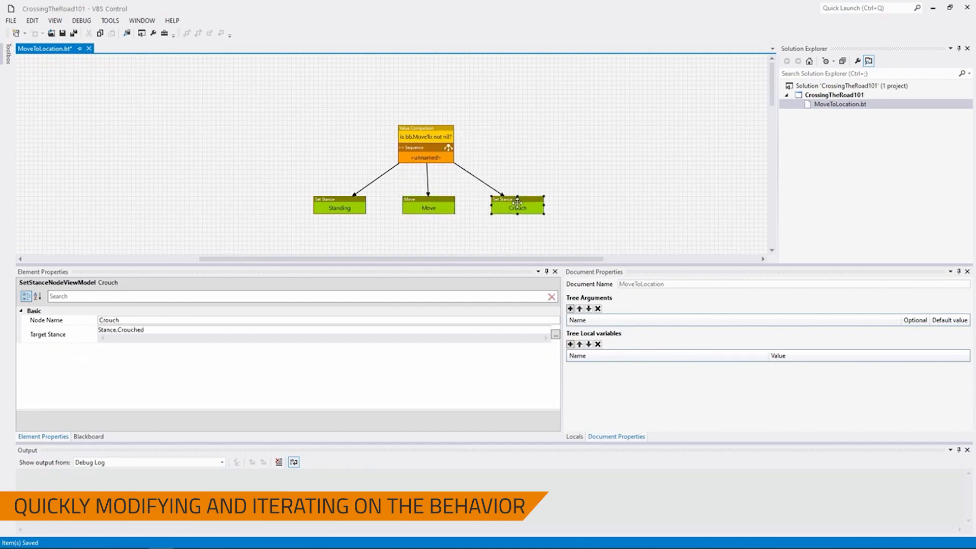
mouse_move(577, 133)
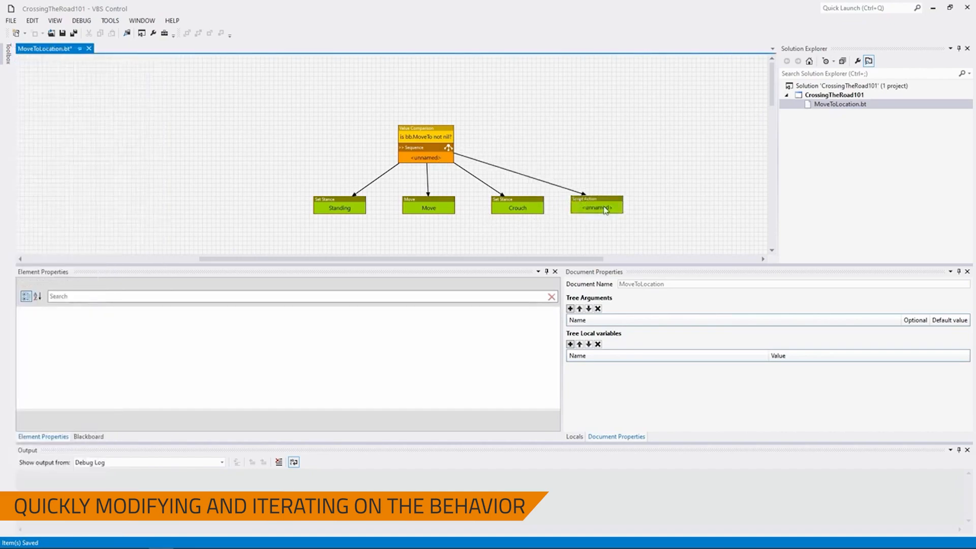
click(595, 207)
text(bb.MoveTo)
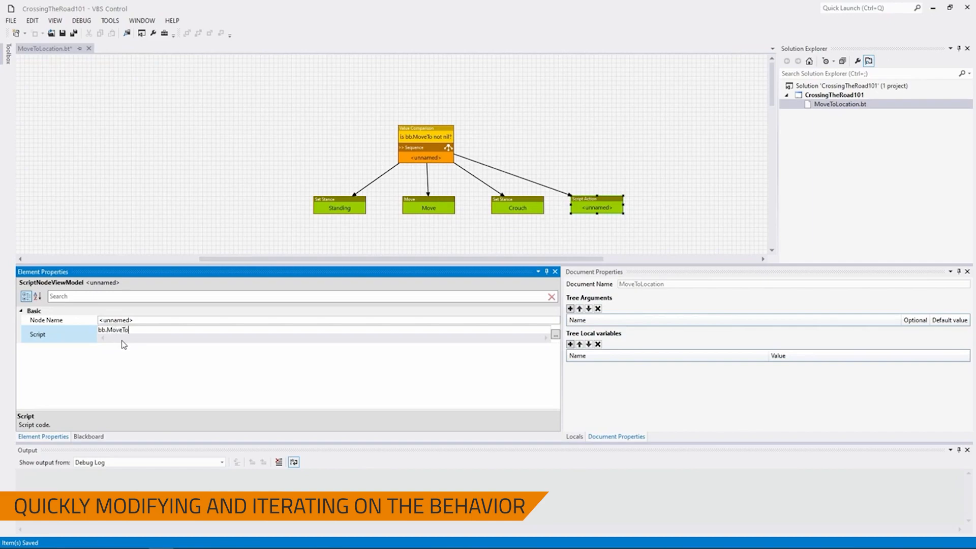
text(= nil)
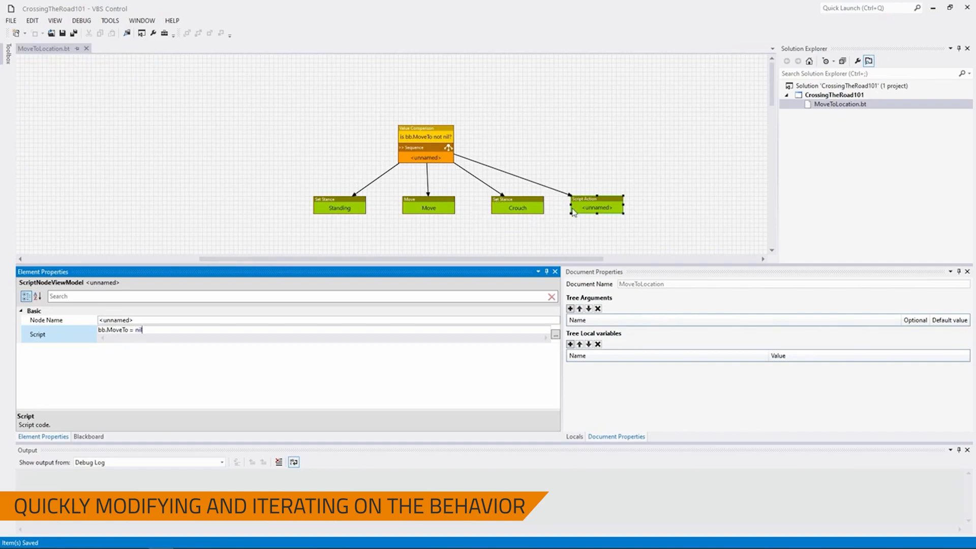
mouse_move(192, 151)
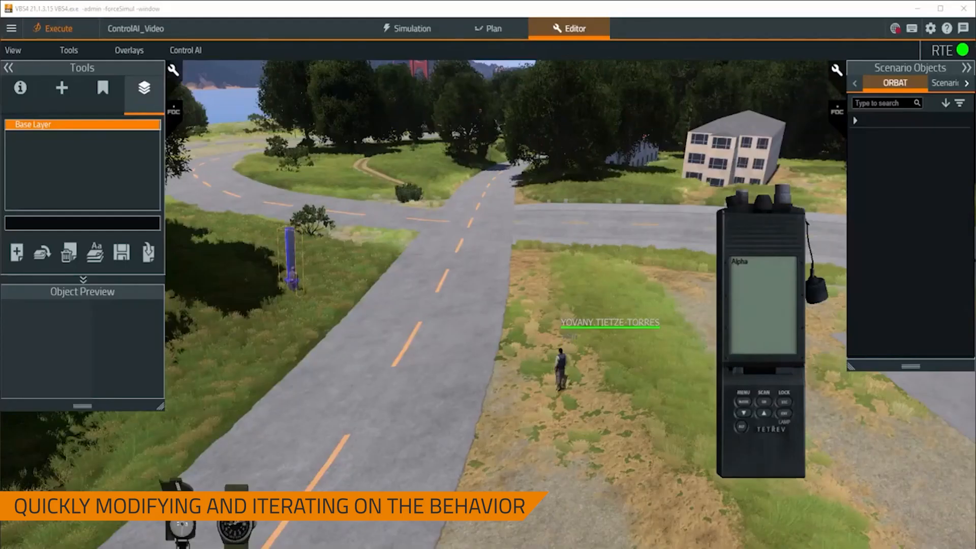
Step: Switch to VBS4 to test the crossing with the updated tree
click(185, 50)
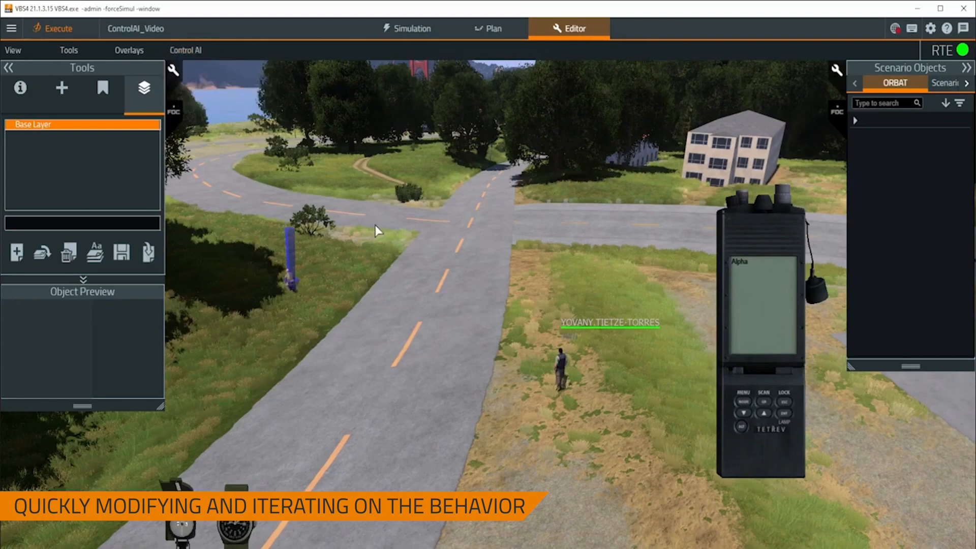
mouse_move(331, 249)
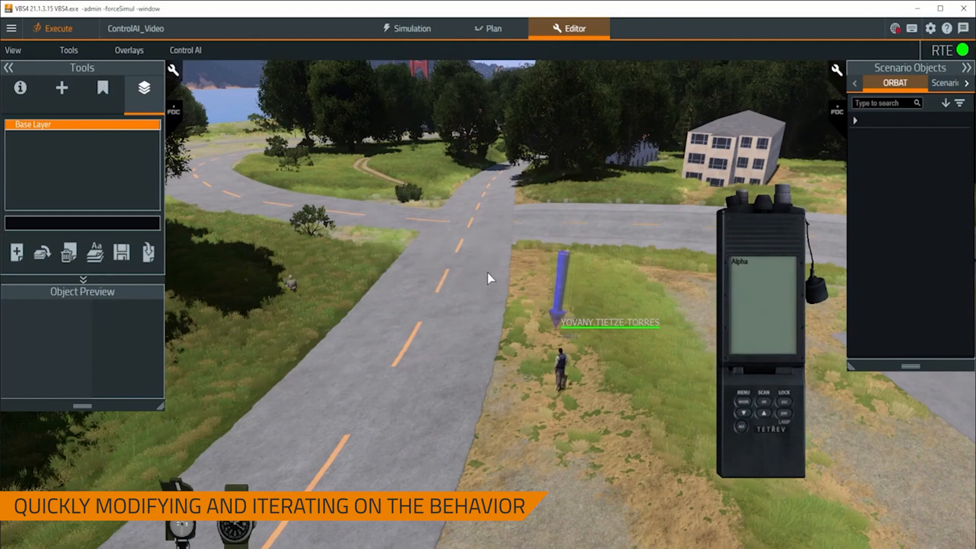
mouse_move(738, 269)
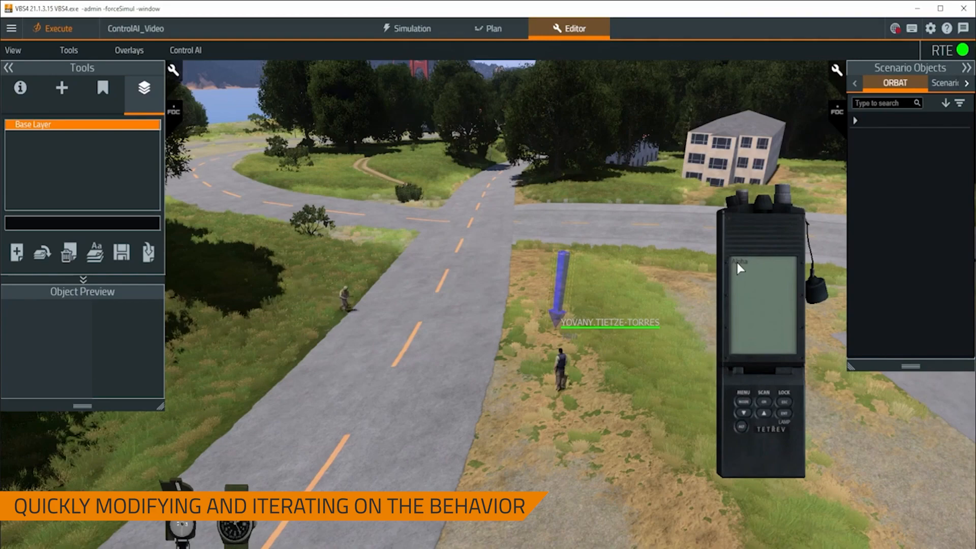
mouse_move(630, 284)
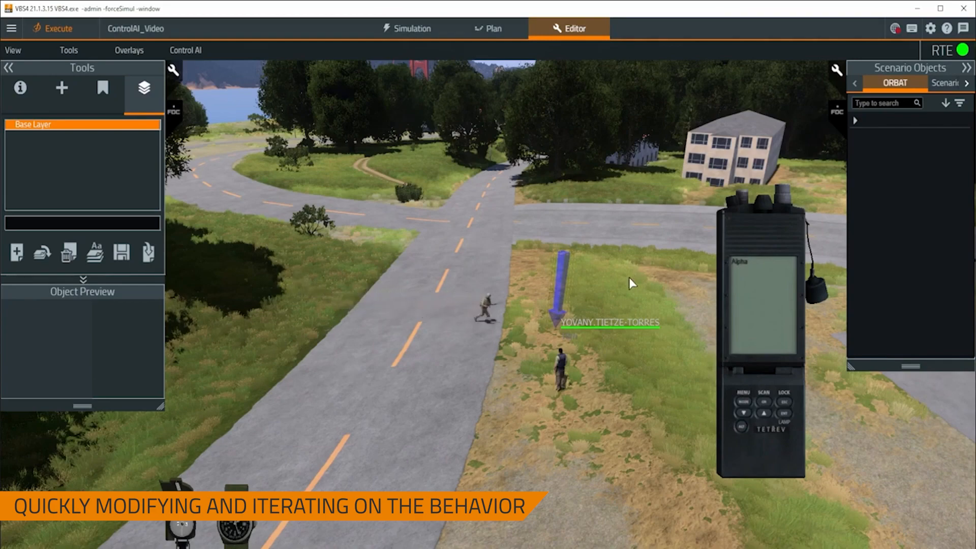